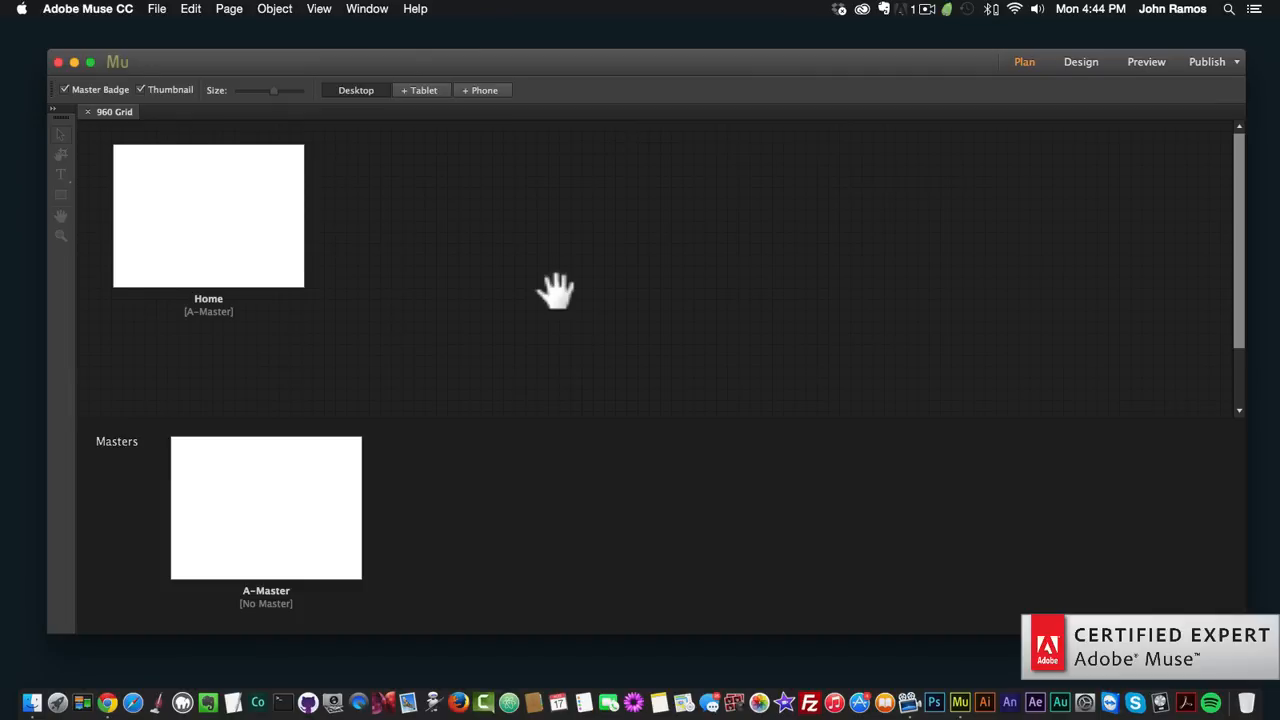
mouse_move(572, 292)
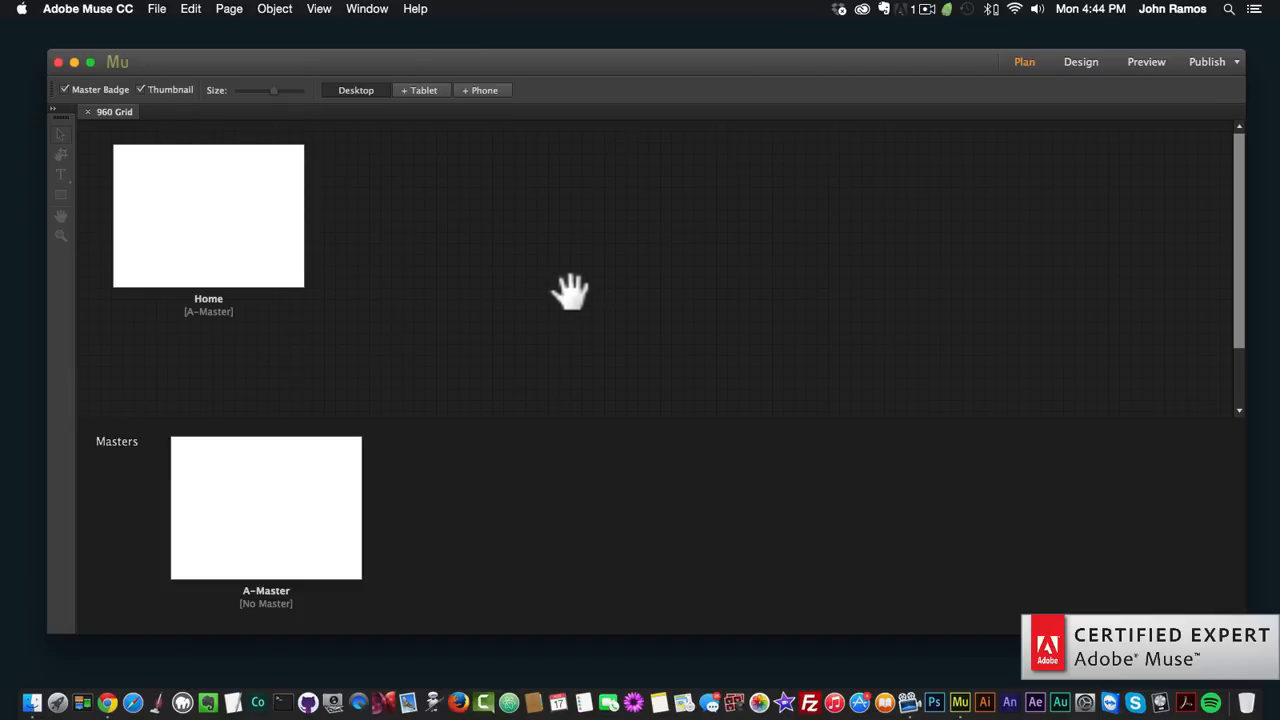
mouse_move(1012, 132)
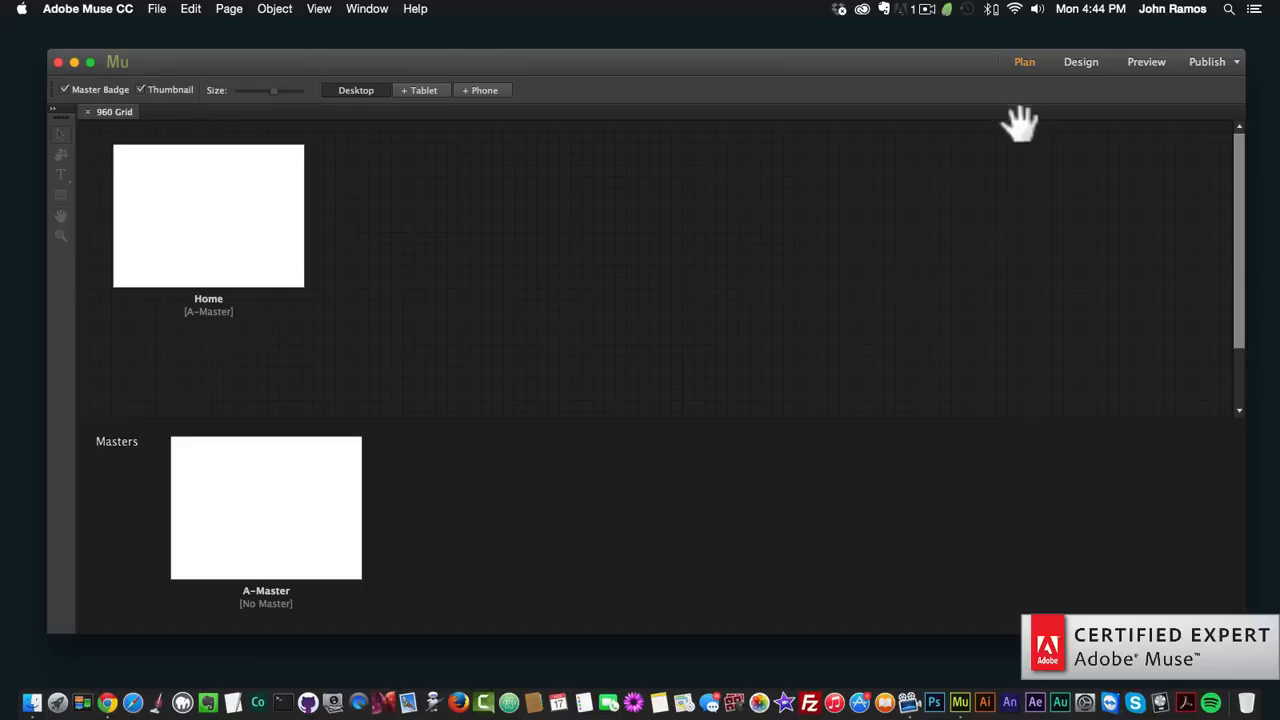
mouse_move(488, 196)
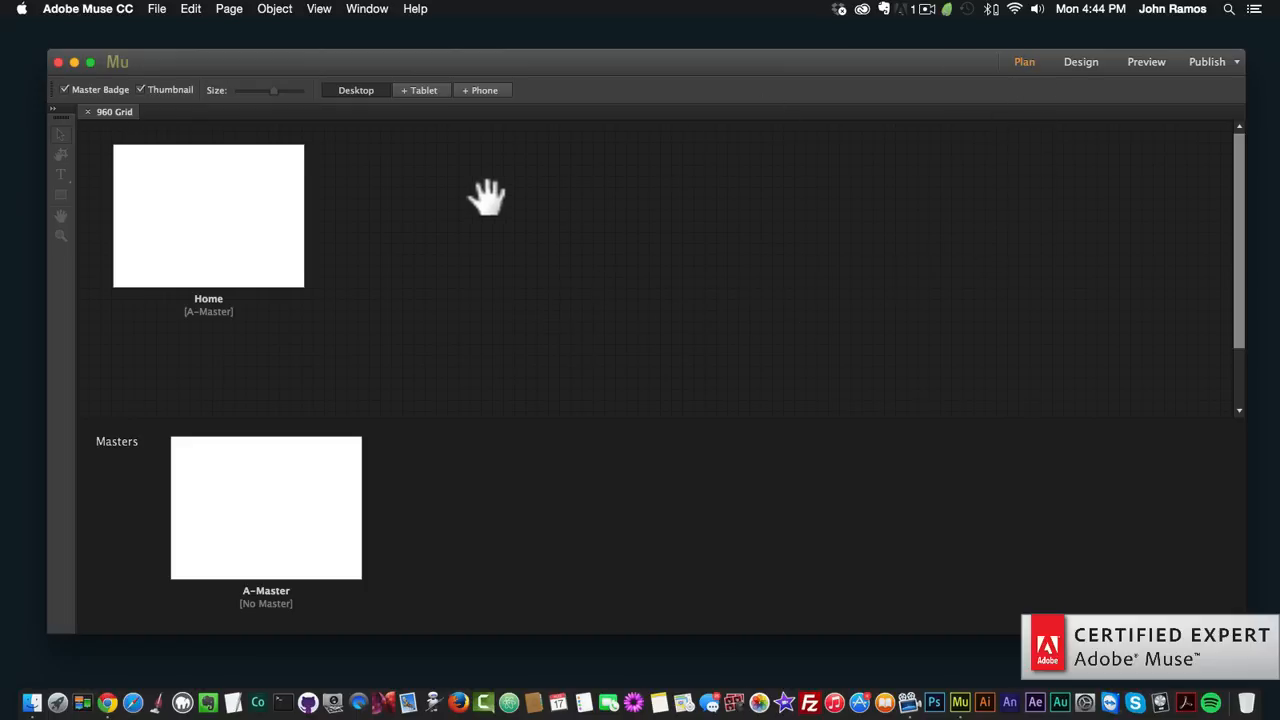
mouse_move(484, 292)
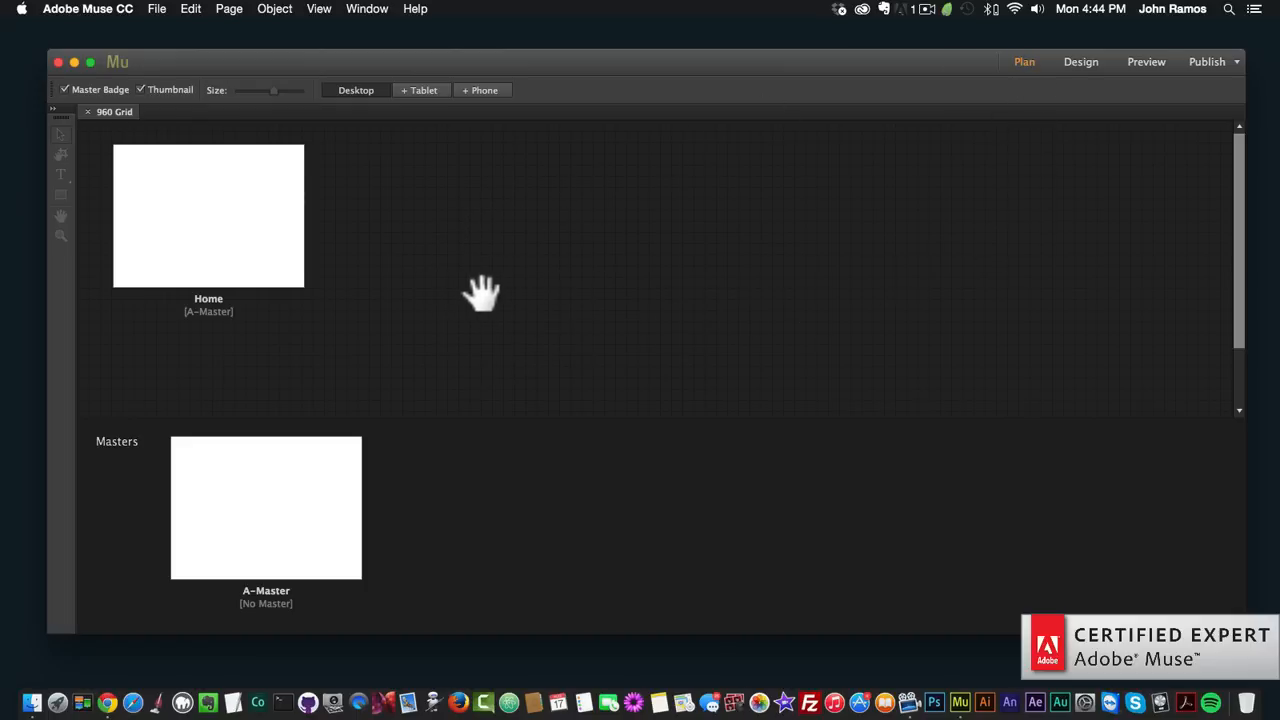
mouse_move(326, 248)
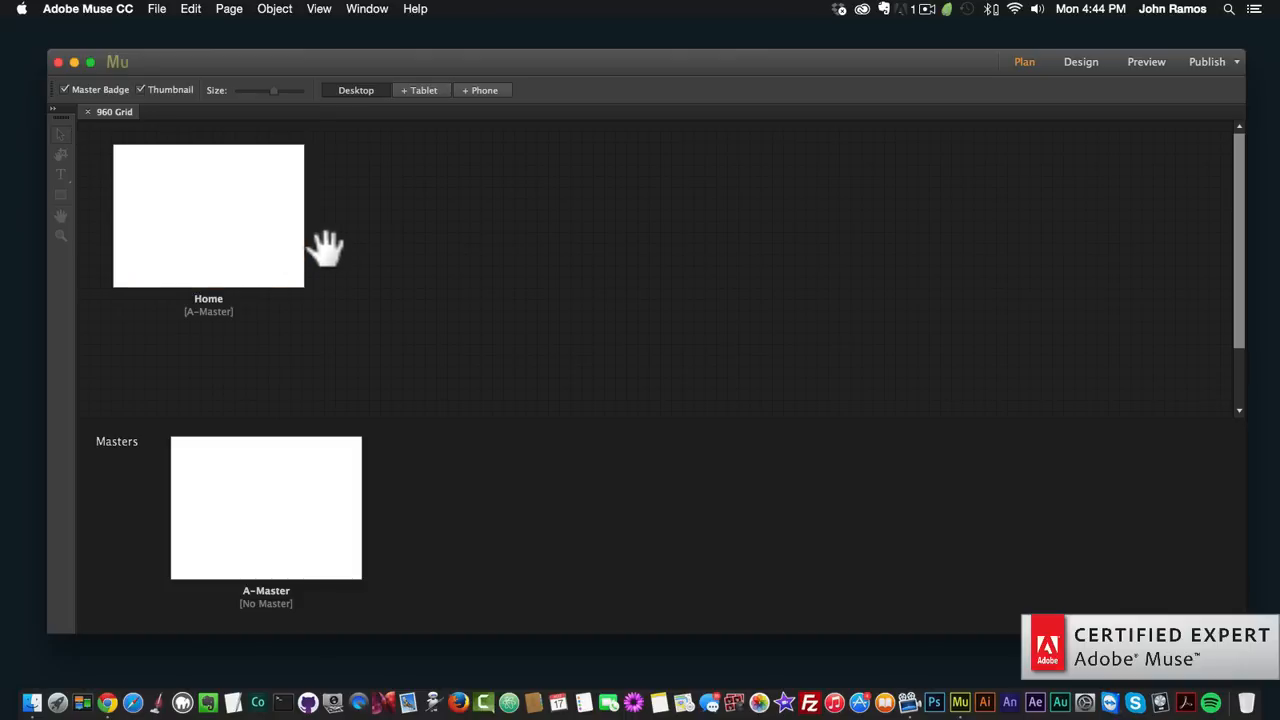
mouse_move(382, 290)
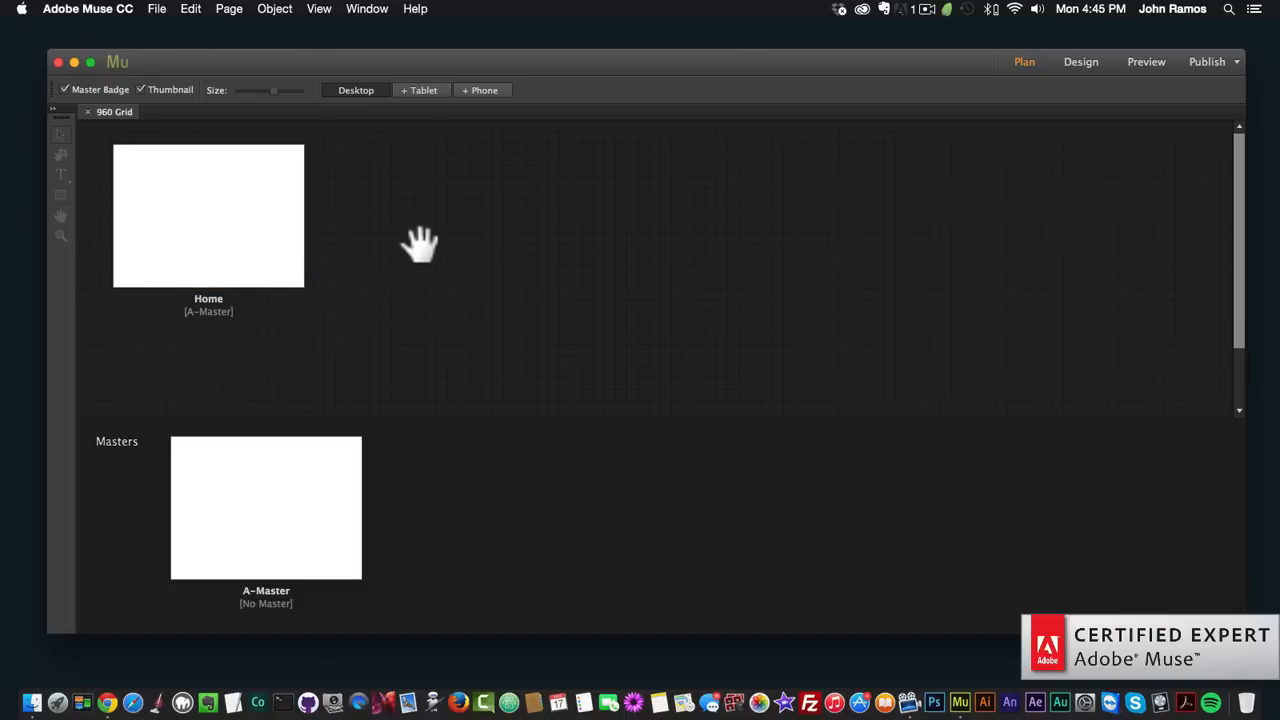
mouse_move(238, 228)
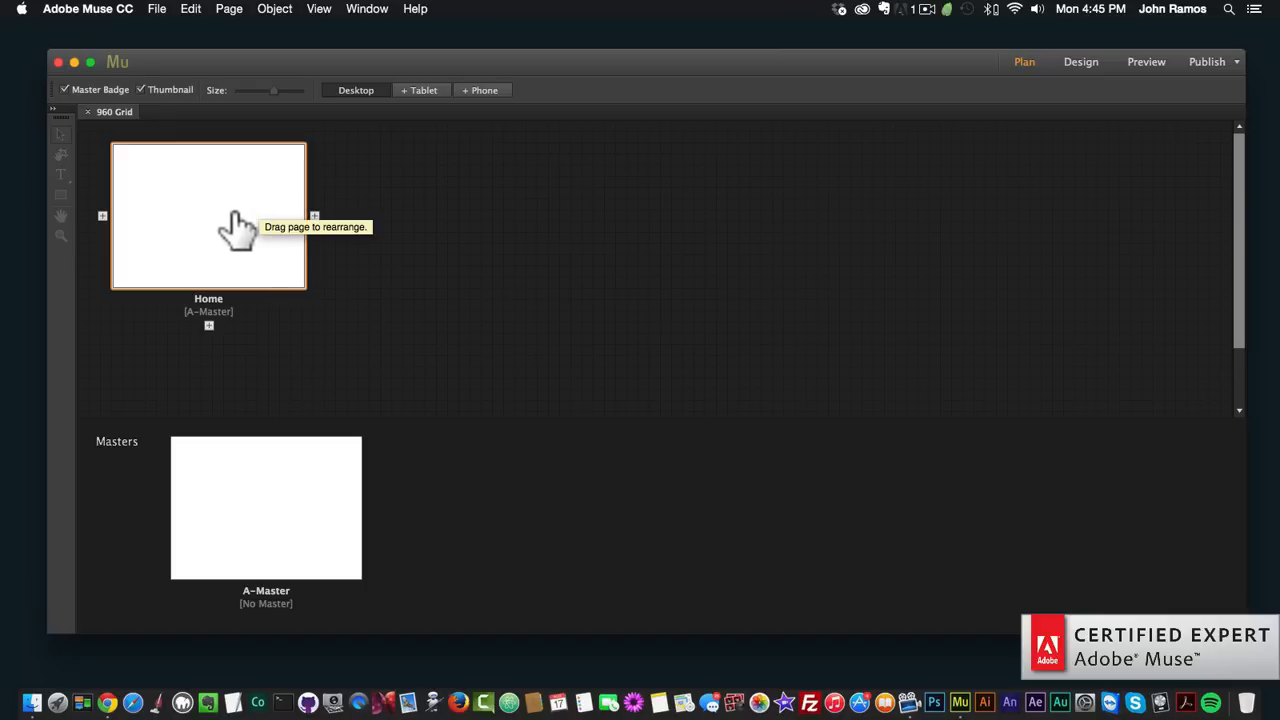
mouse_move(222, 240)
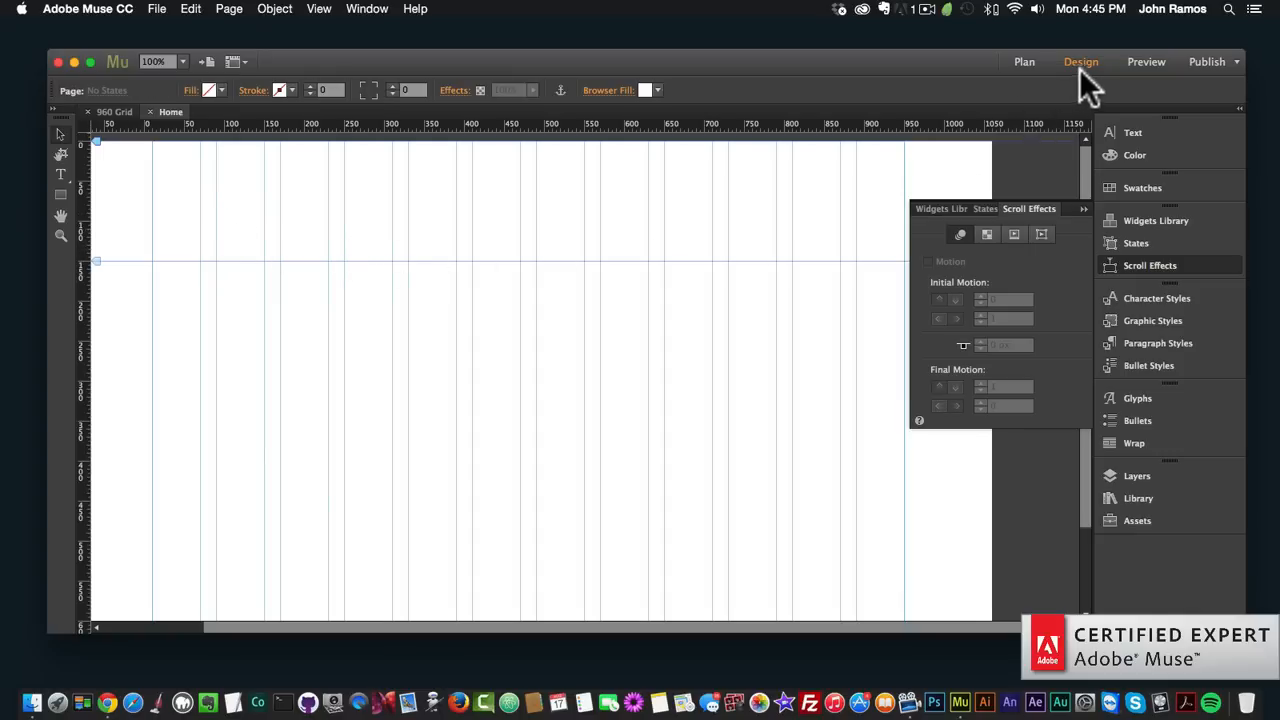
mouse_move(1048, 72)
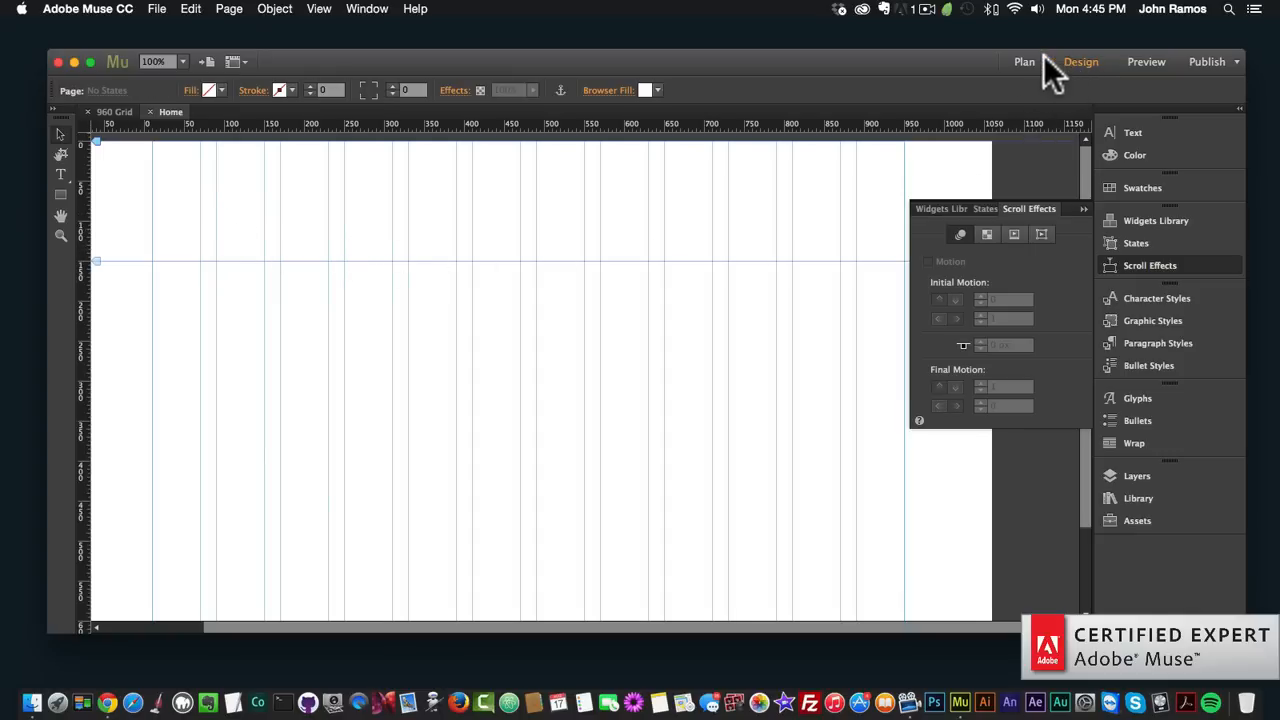
Return to Plan view and add a new page, Untitled 2, to the right of Home.
click(1024, 60)
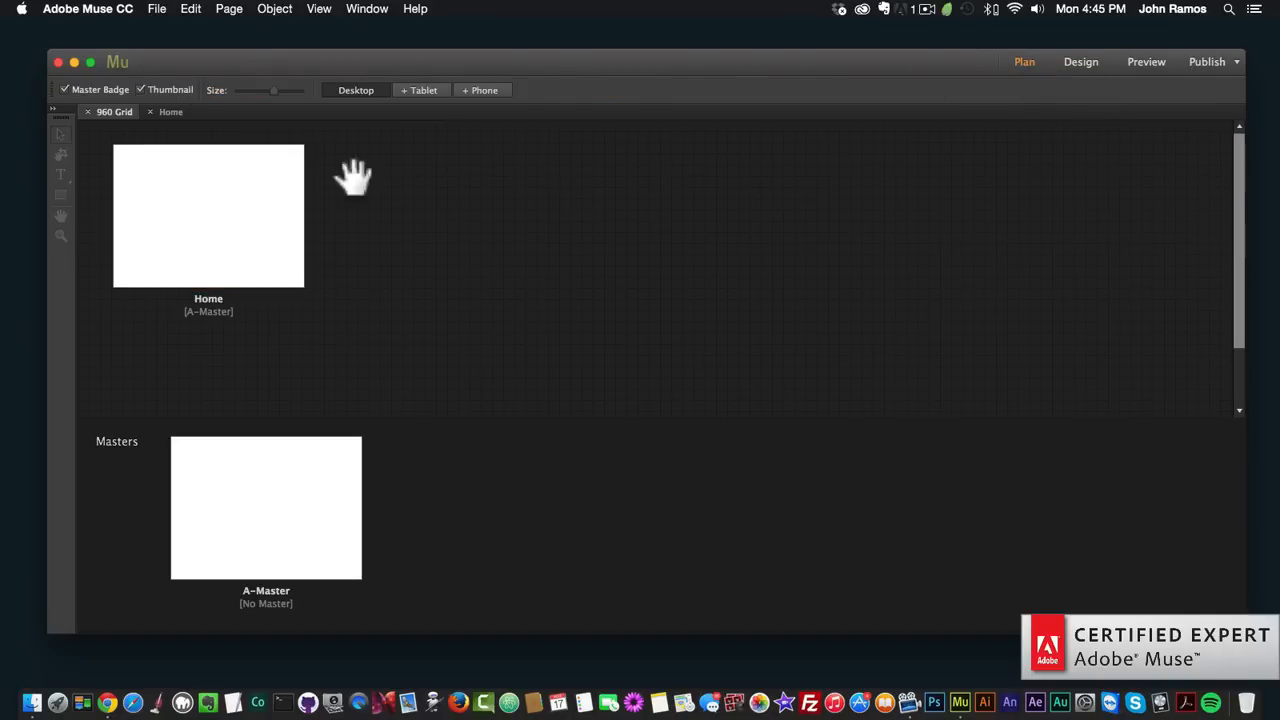
mouse_move(380, 196)
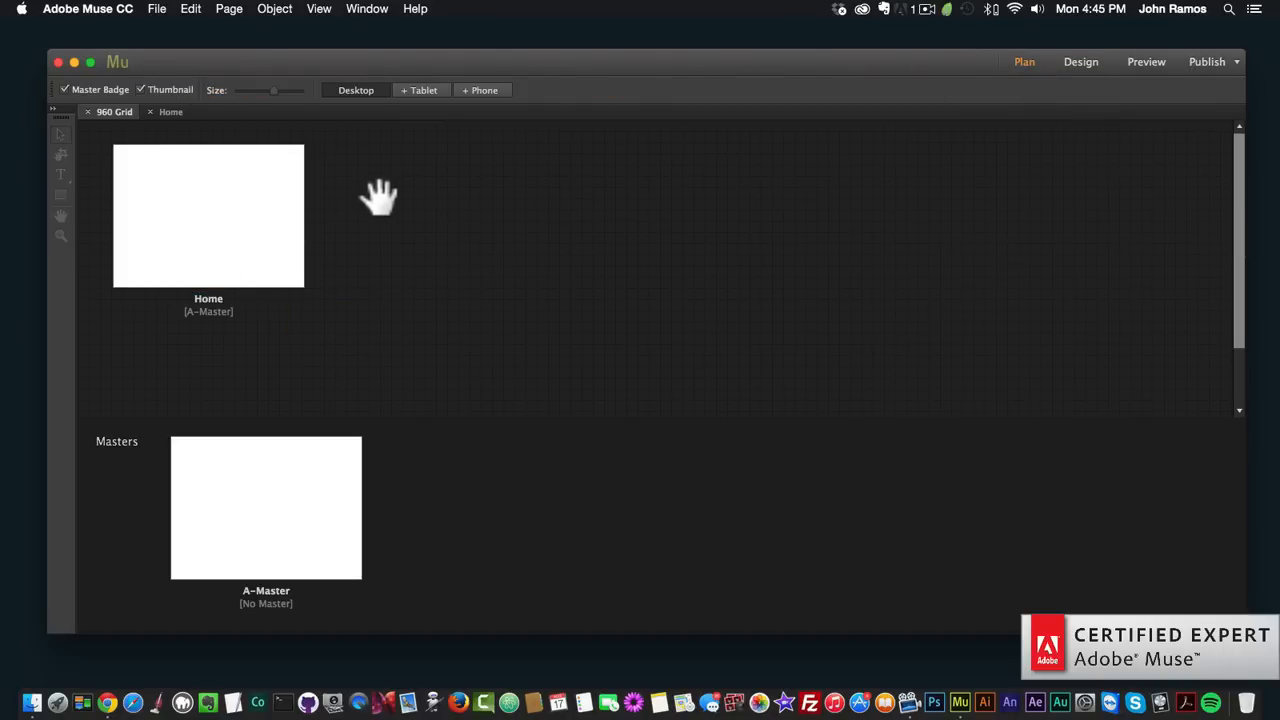
mouse_move(384, 188)
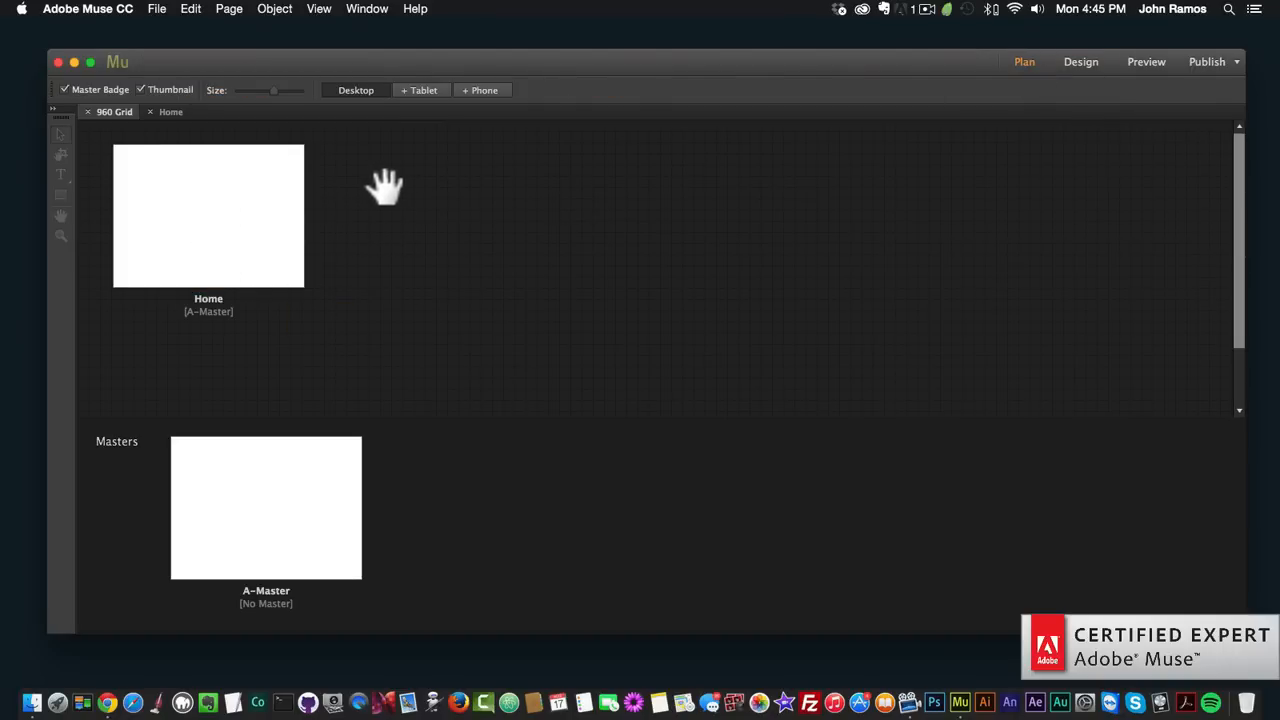
mouse_move(338, 188)
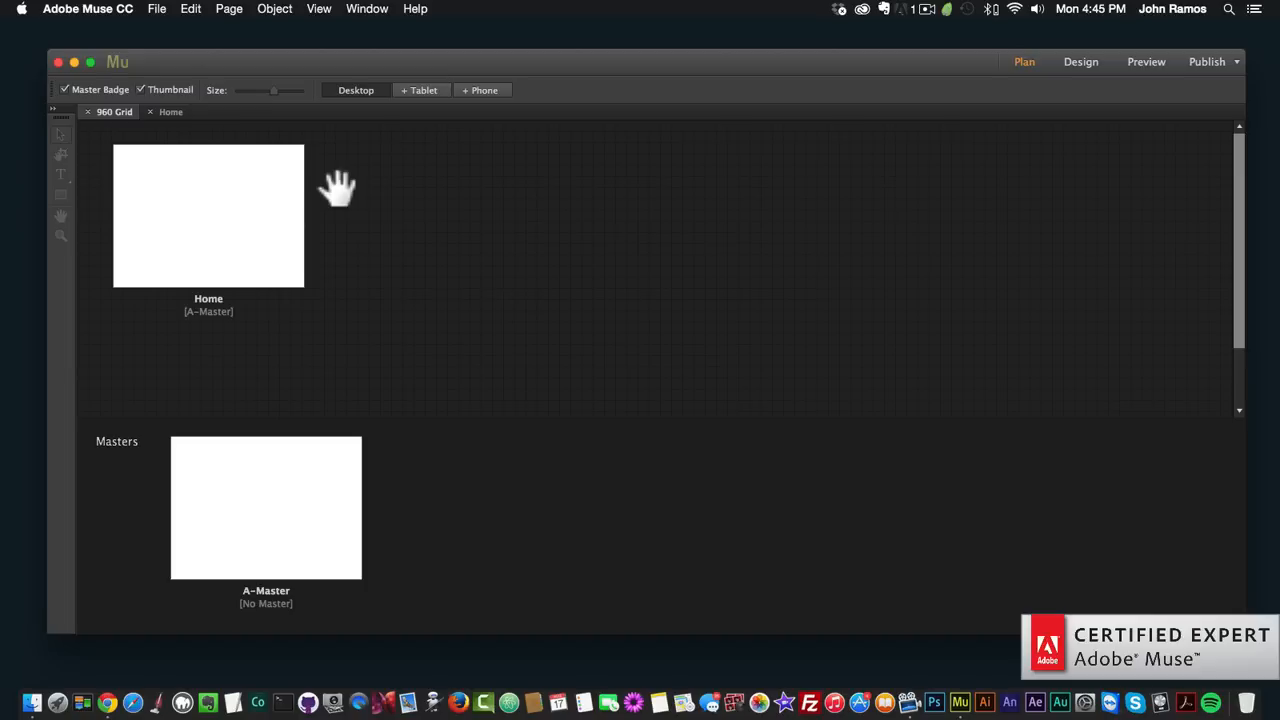
mouse_move(358, 248)
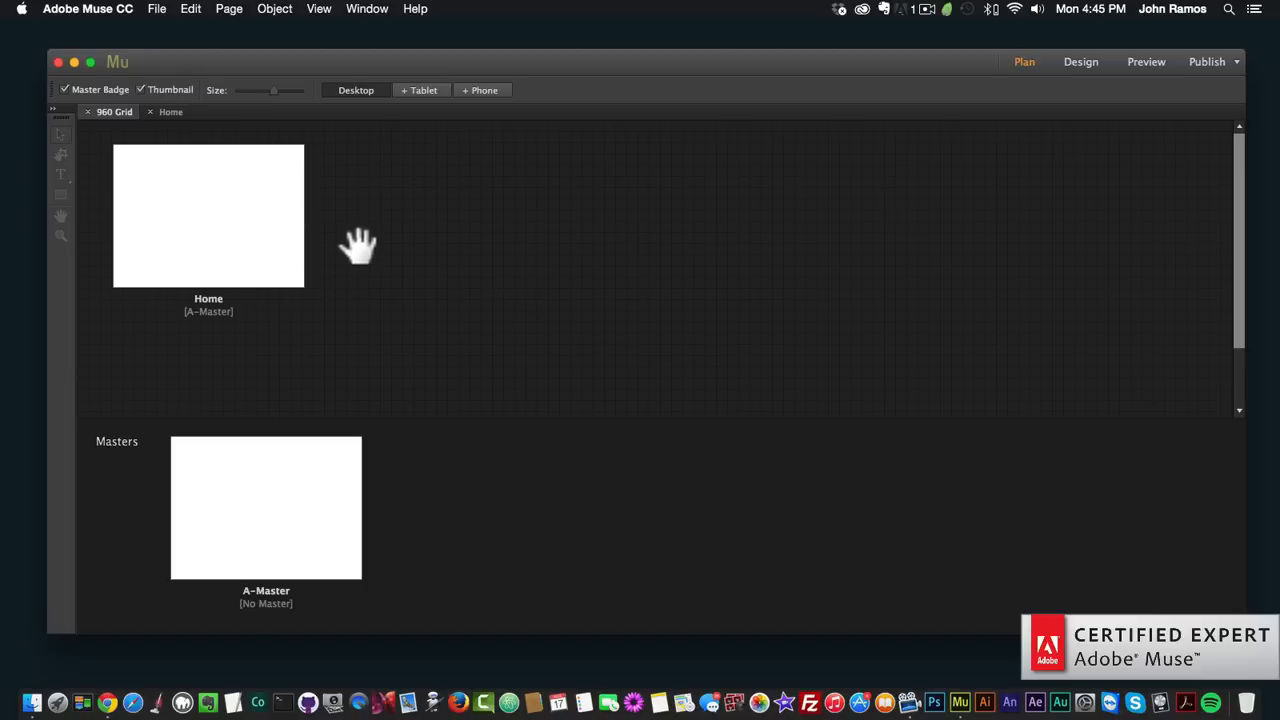
mouse_move(218, 236)
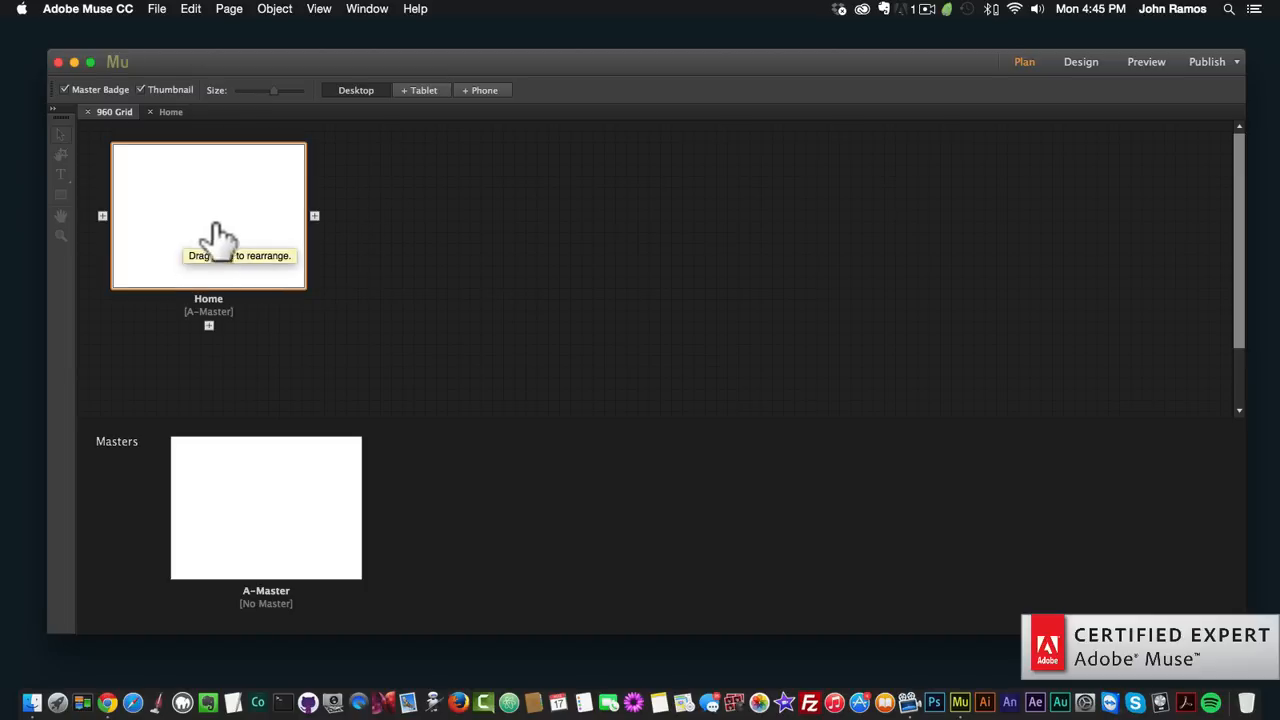
mouse_move(244, 228)
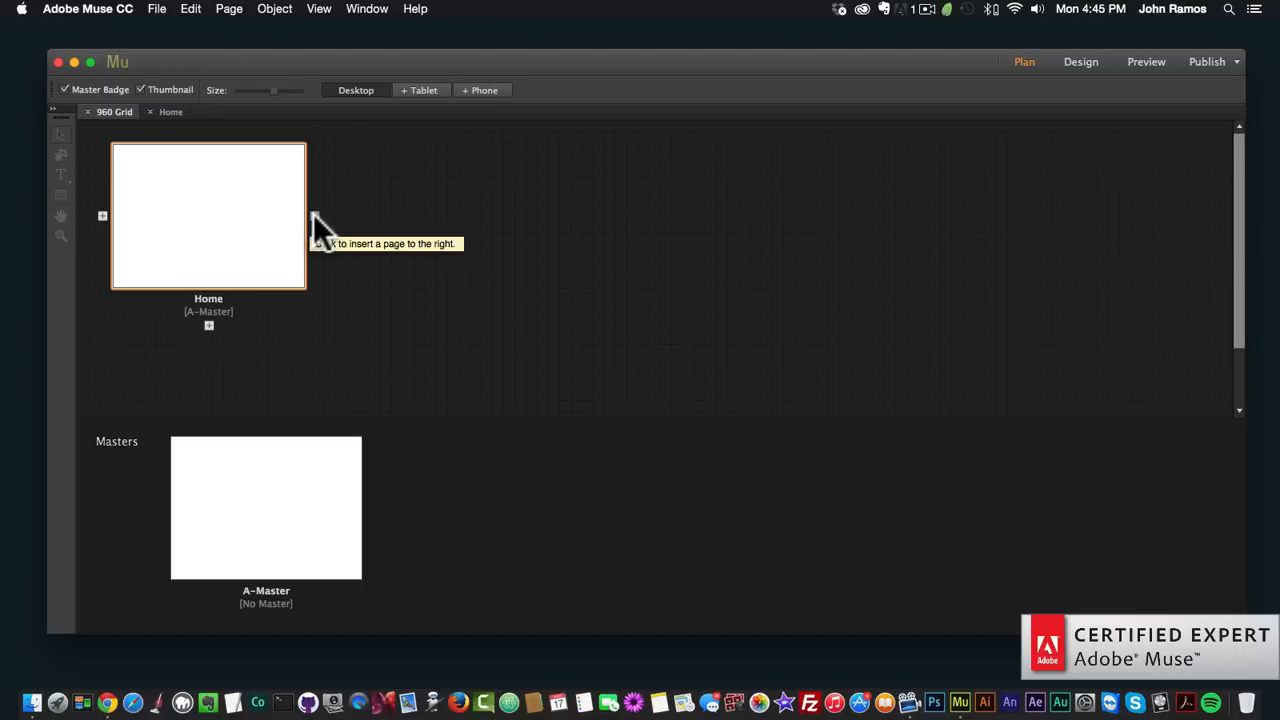
click(326, 216)
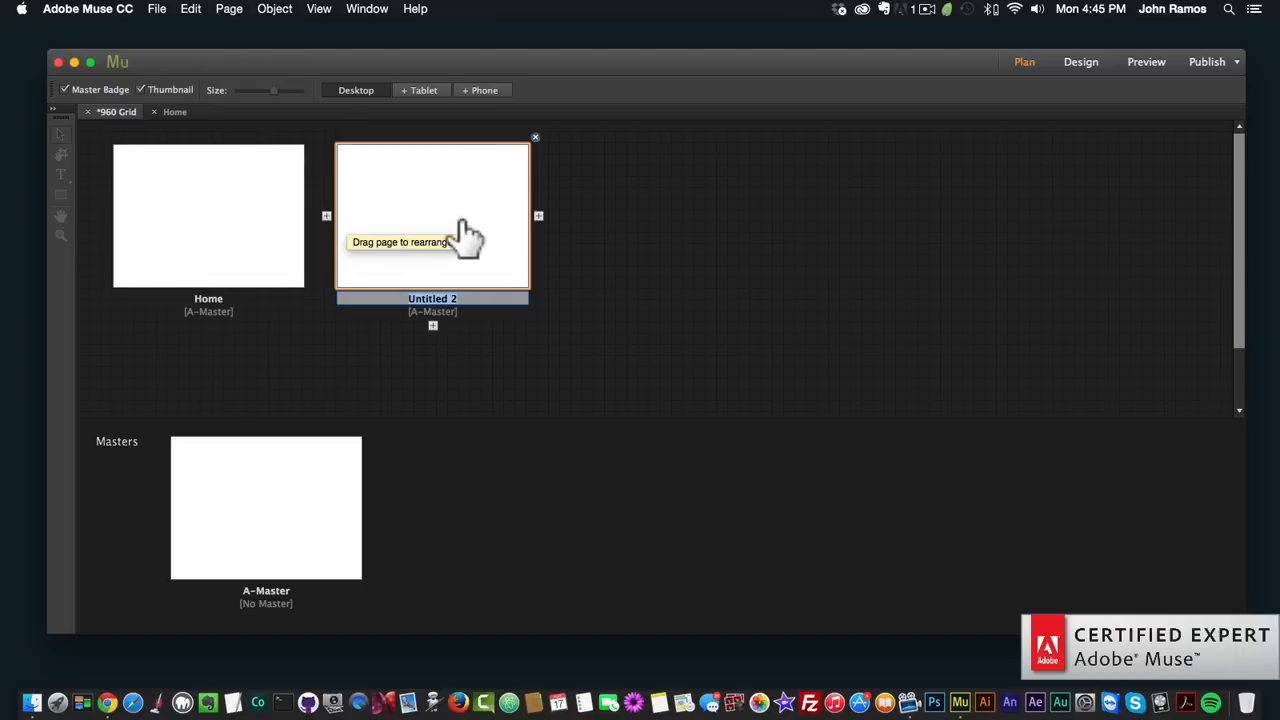
mouse_move(550, 230)
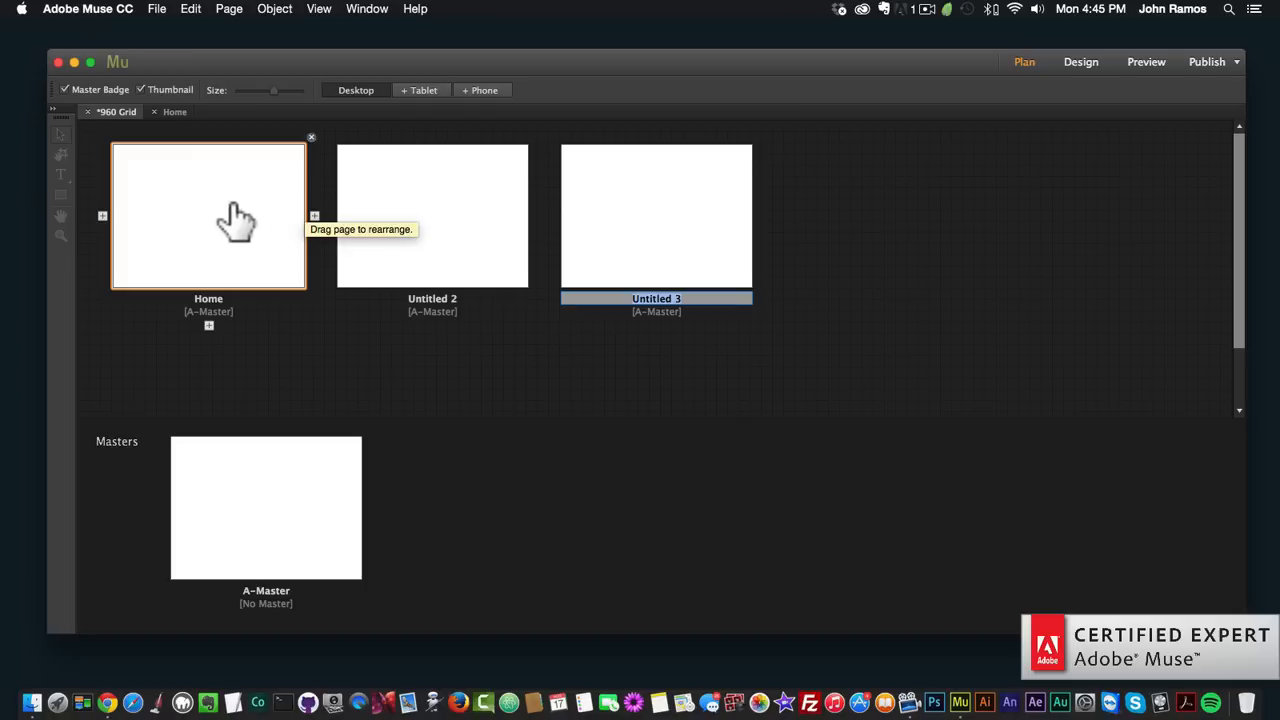
mouse_move(652, 262)
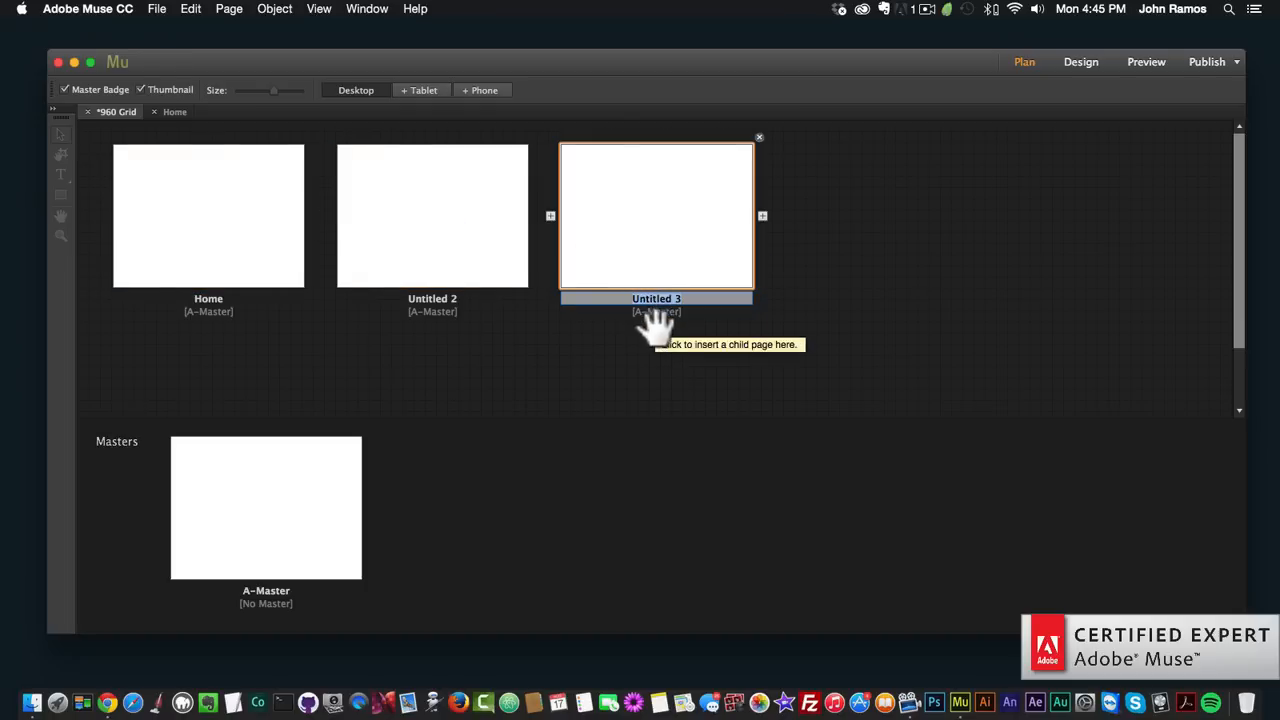
mouse_move(662, 340)
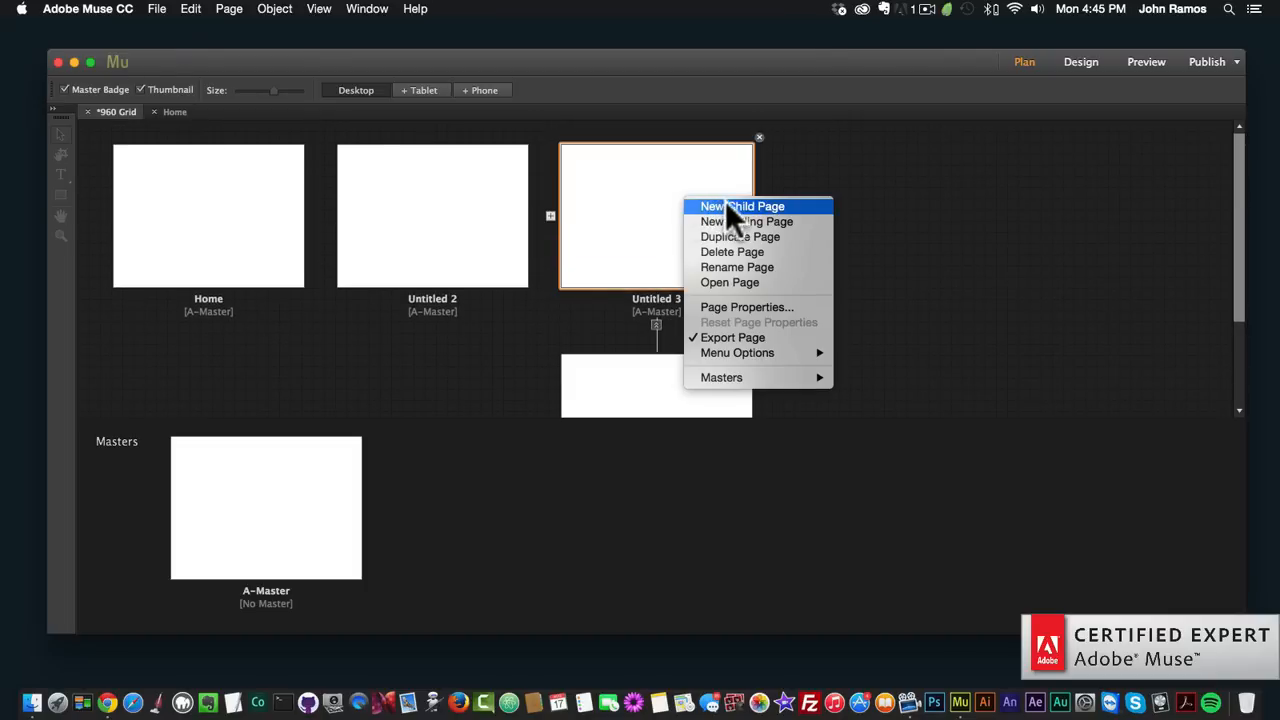
click(742, 206)
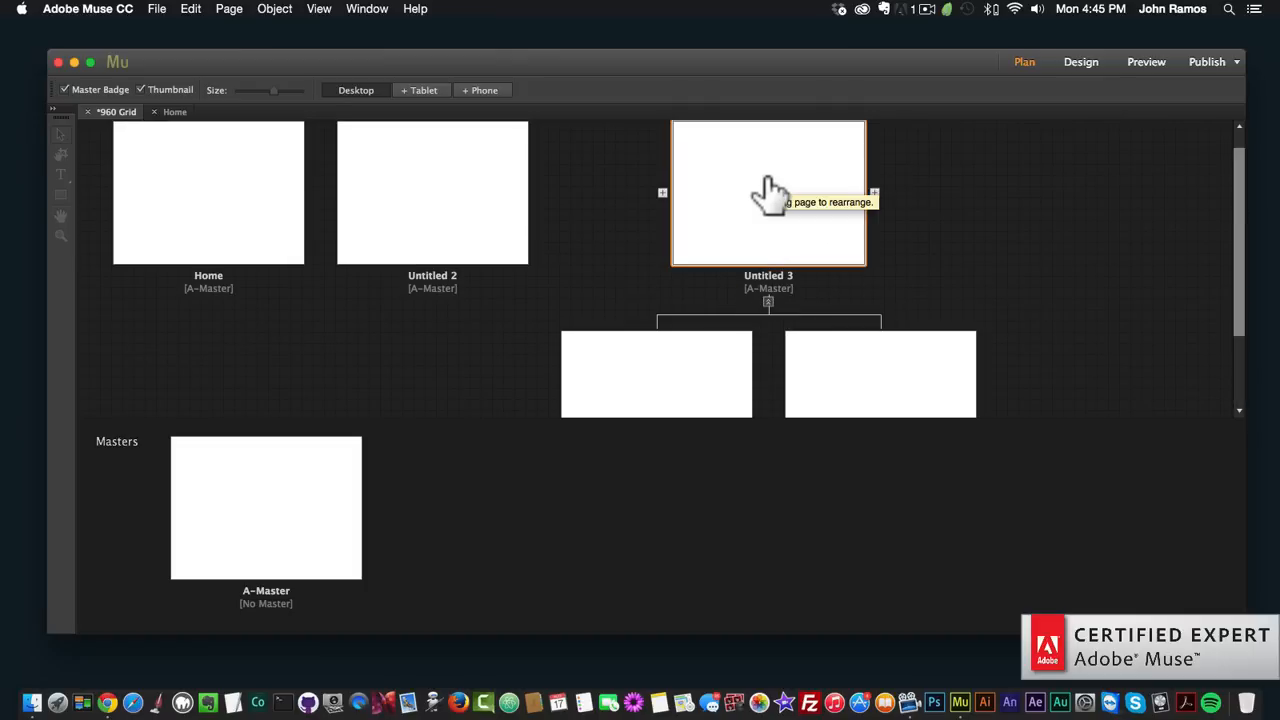
right_click(768, 192)
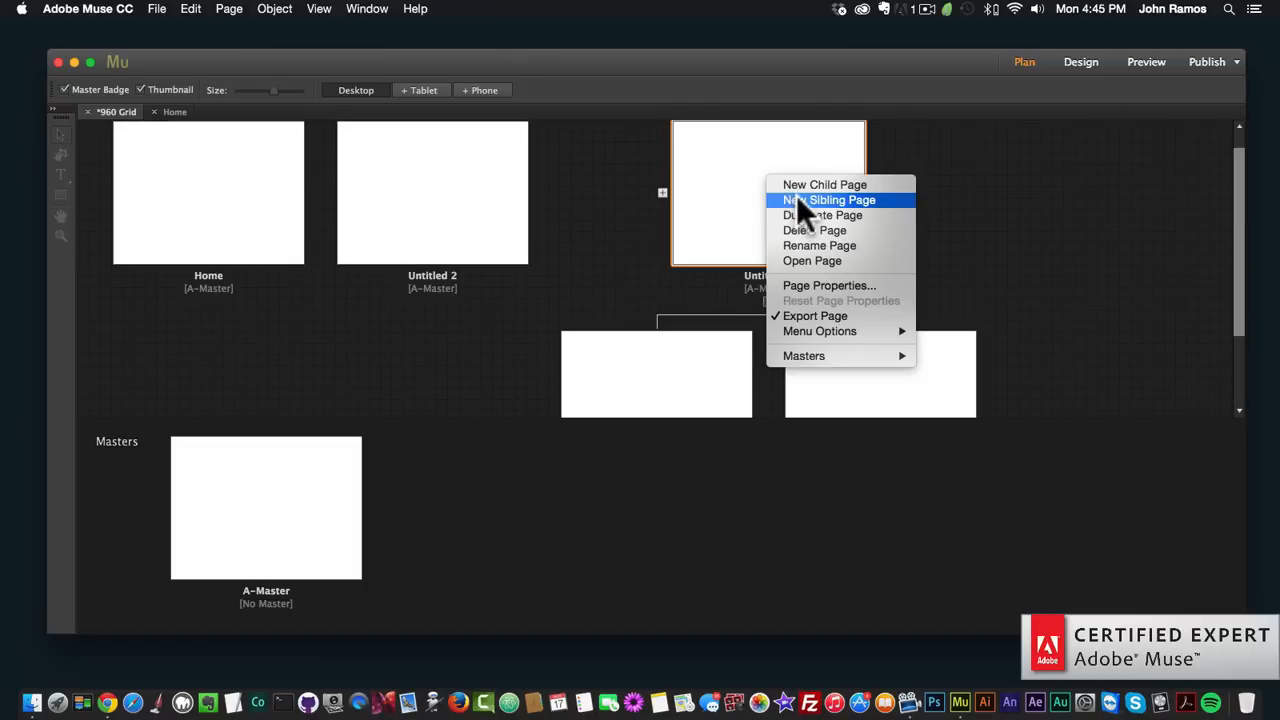
click(828, 200)
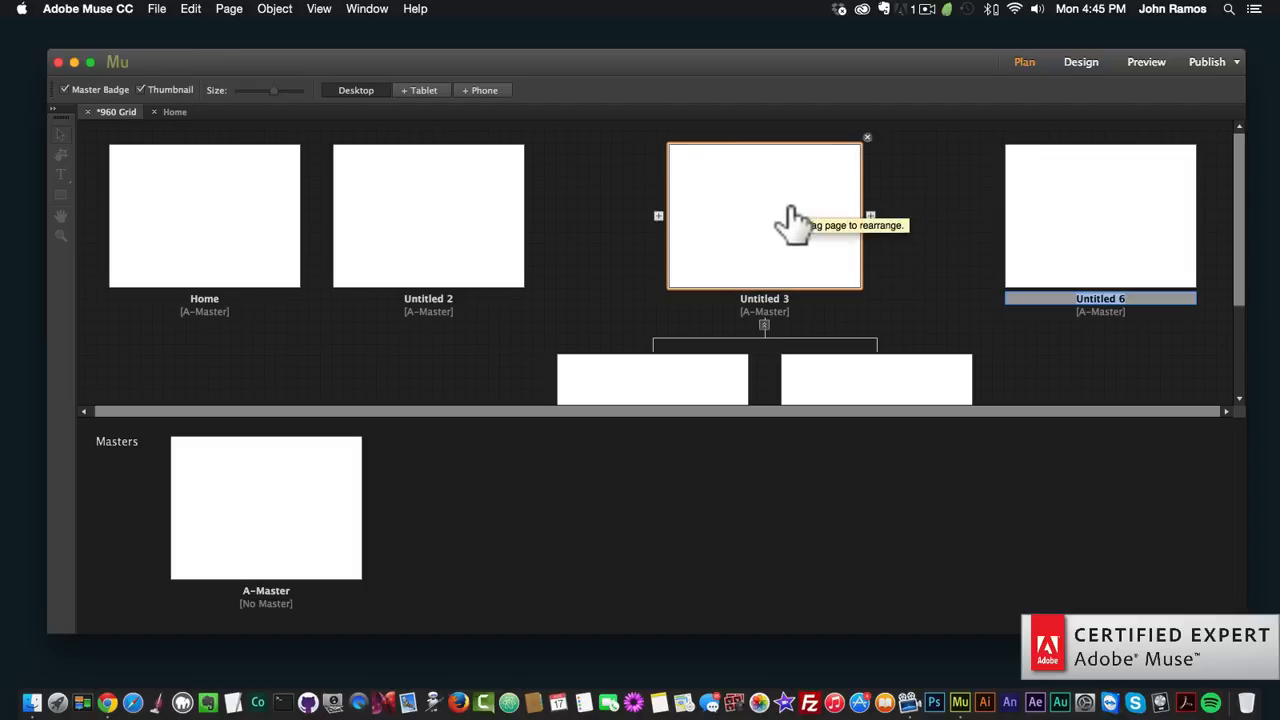
scroll(down, 3)
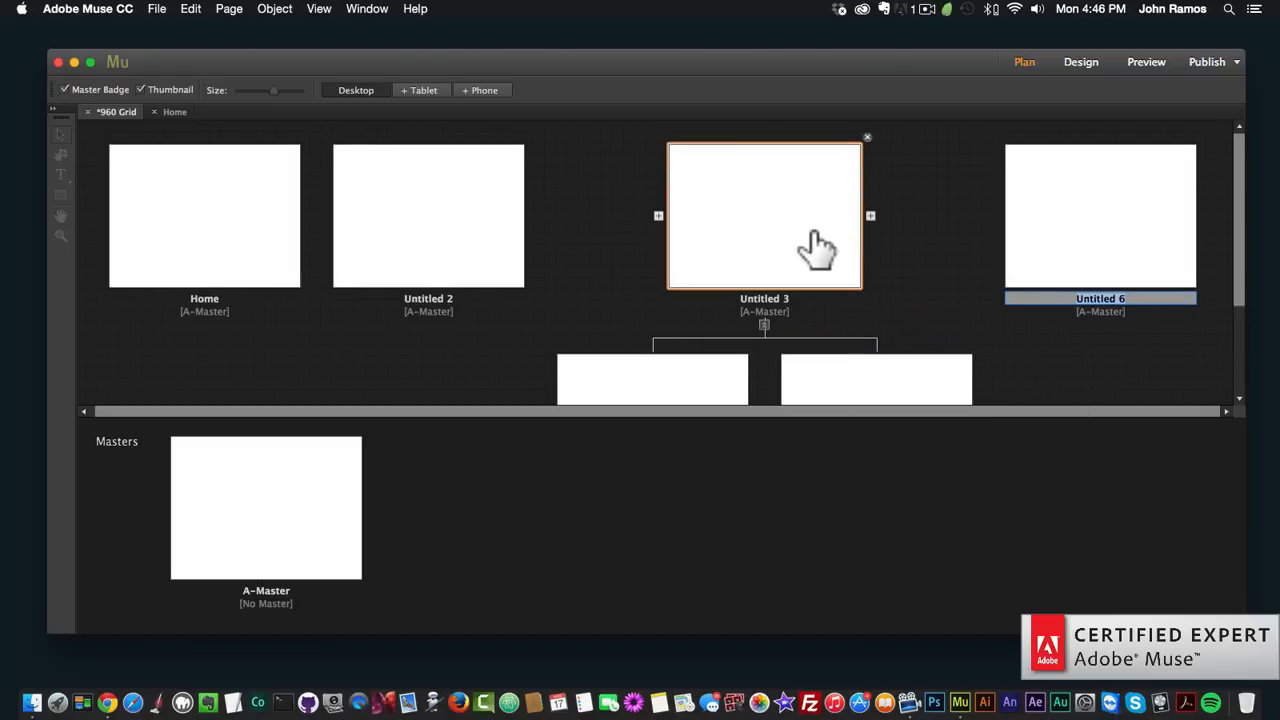
mouse_move(744, 230)
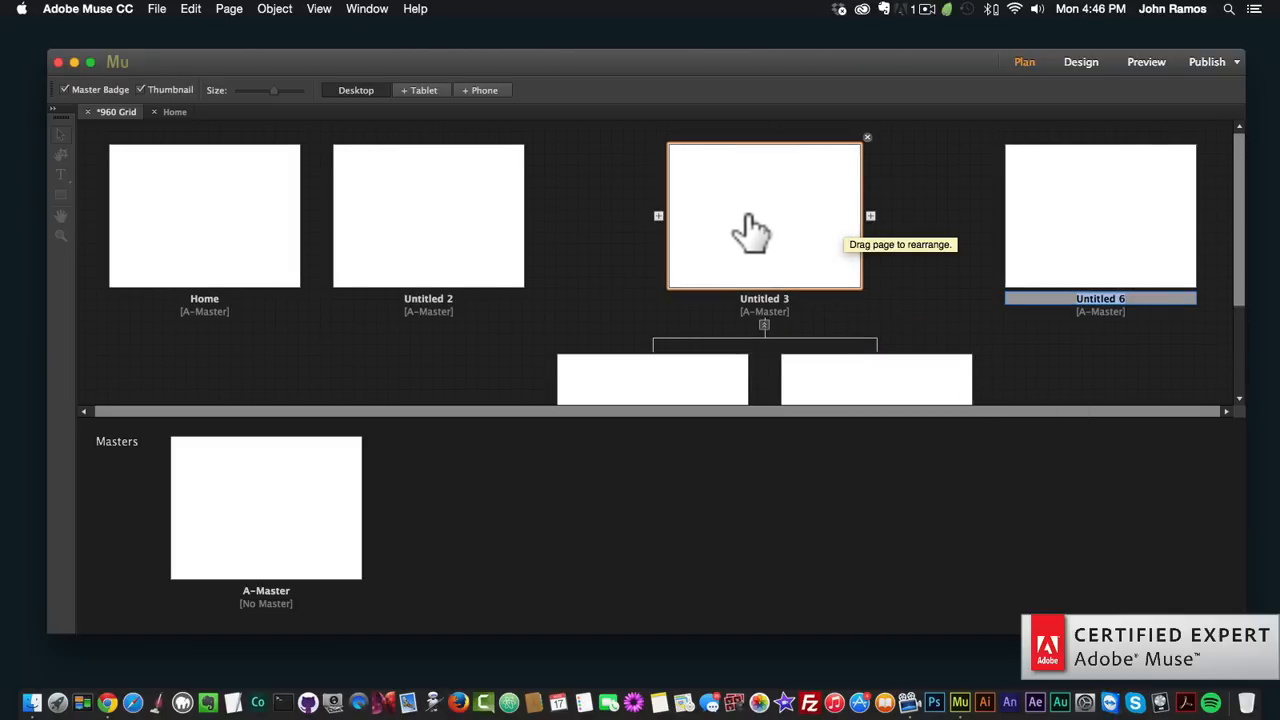
mouse_move(444, 236)
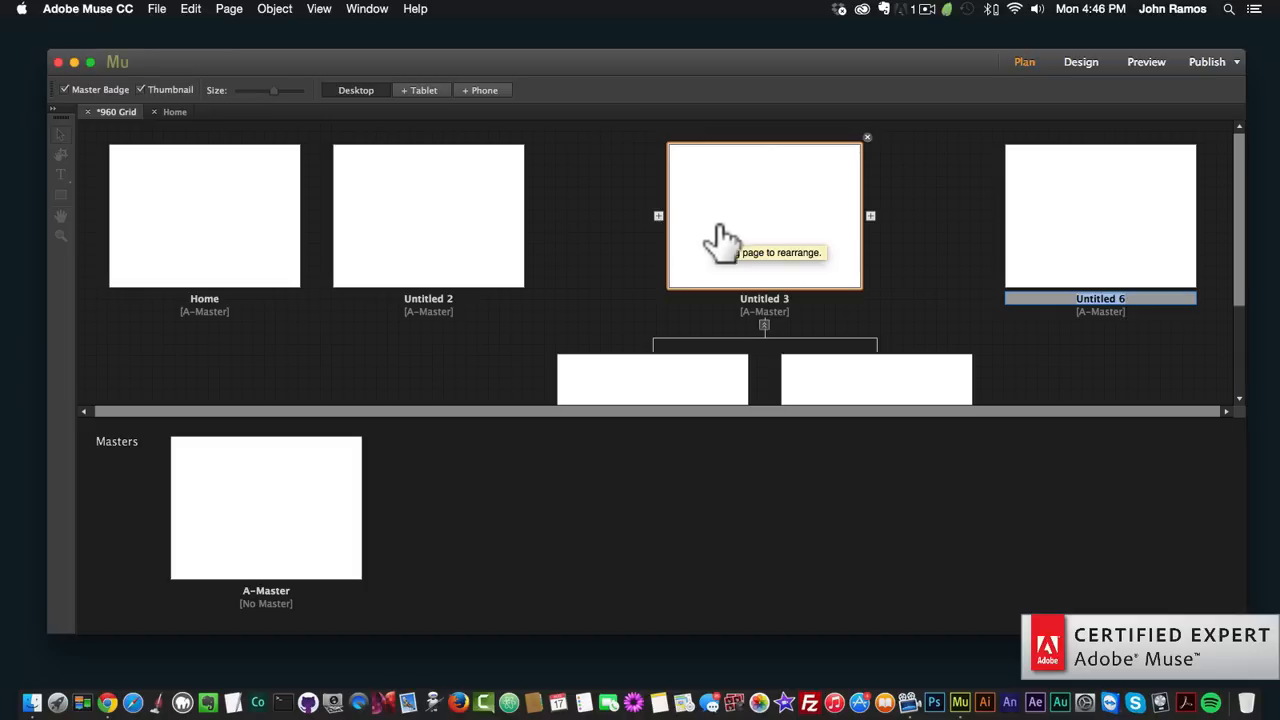
mouse_move(748, 236)
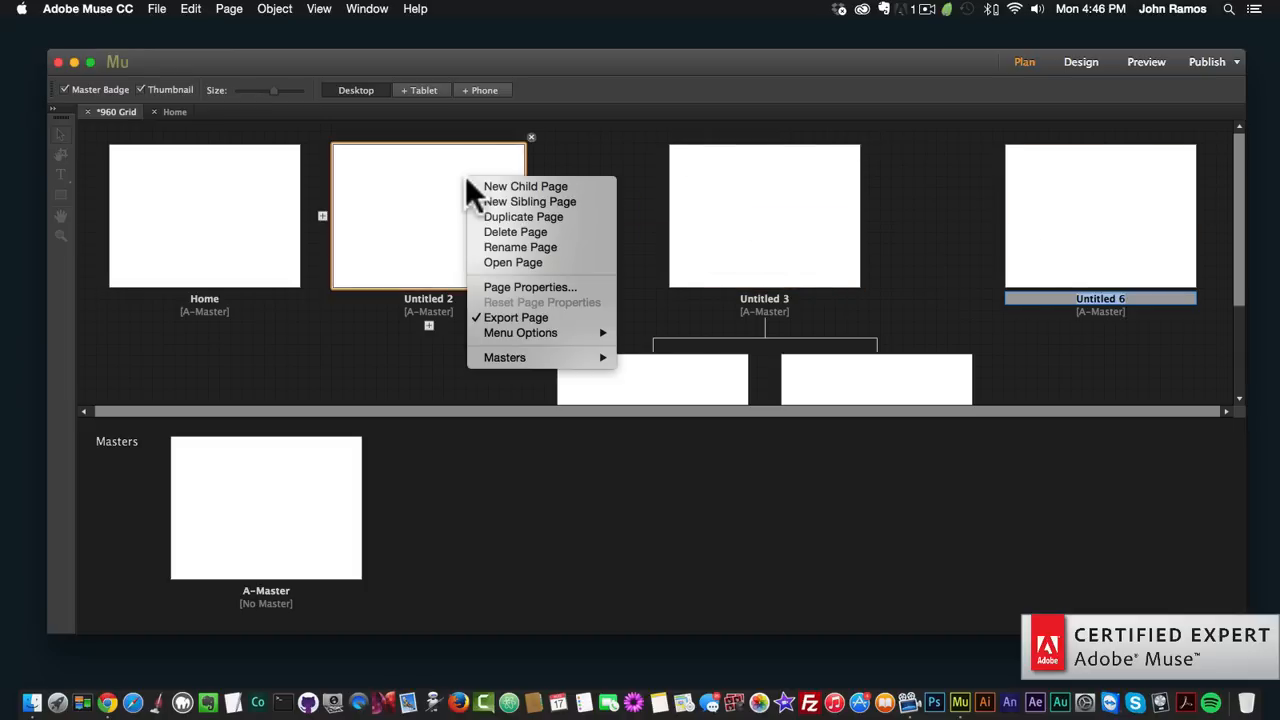
Duplicate Untitled 2 to create Untitled 2 copy beside the original.
click(522, 216)
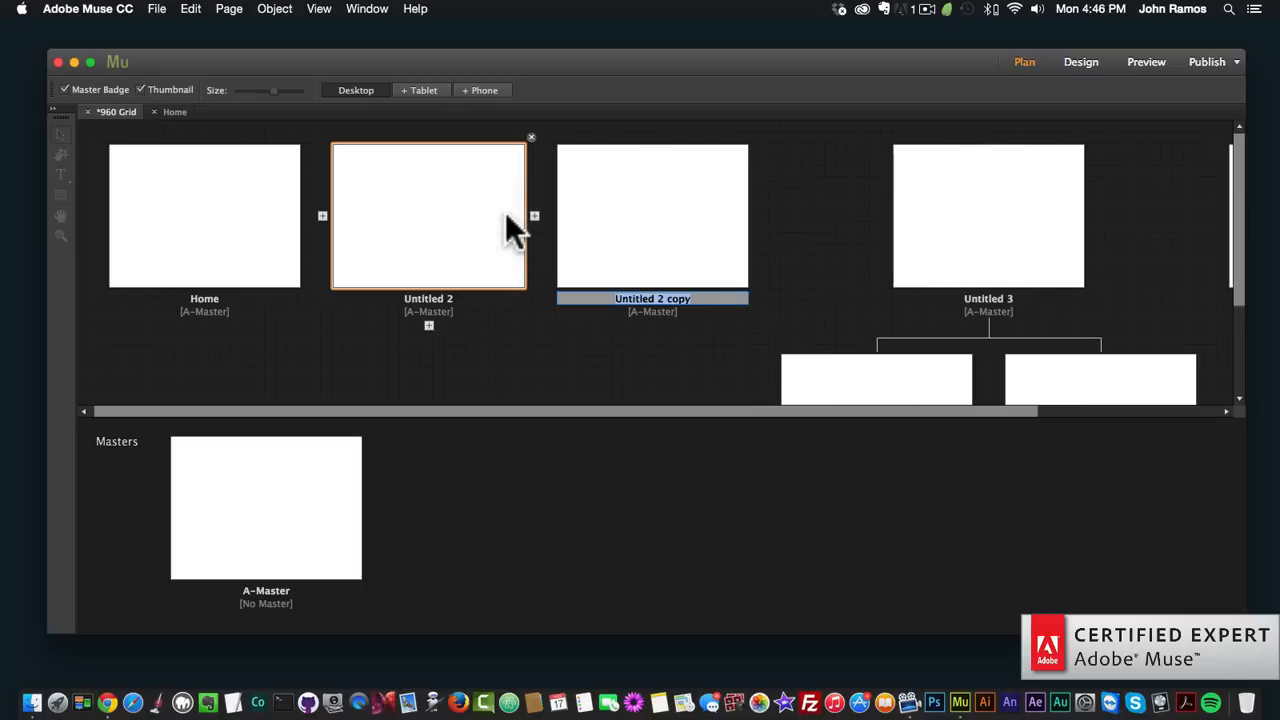
mouse_move(436, 232)
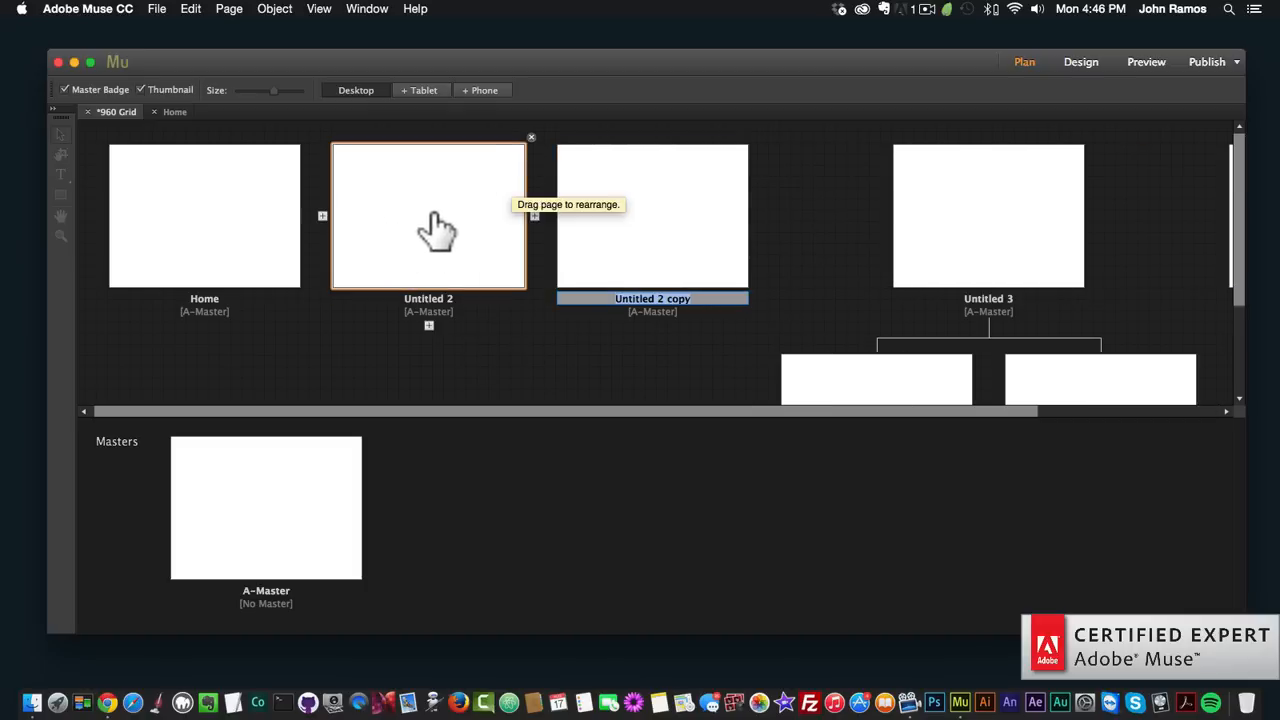
click(652, 216)
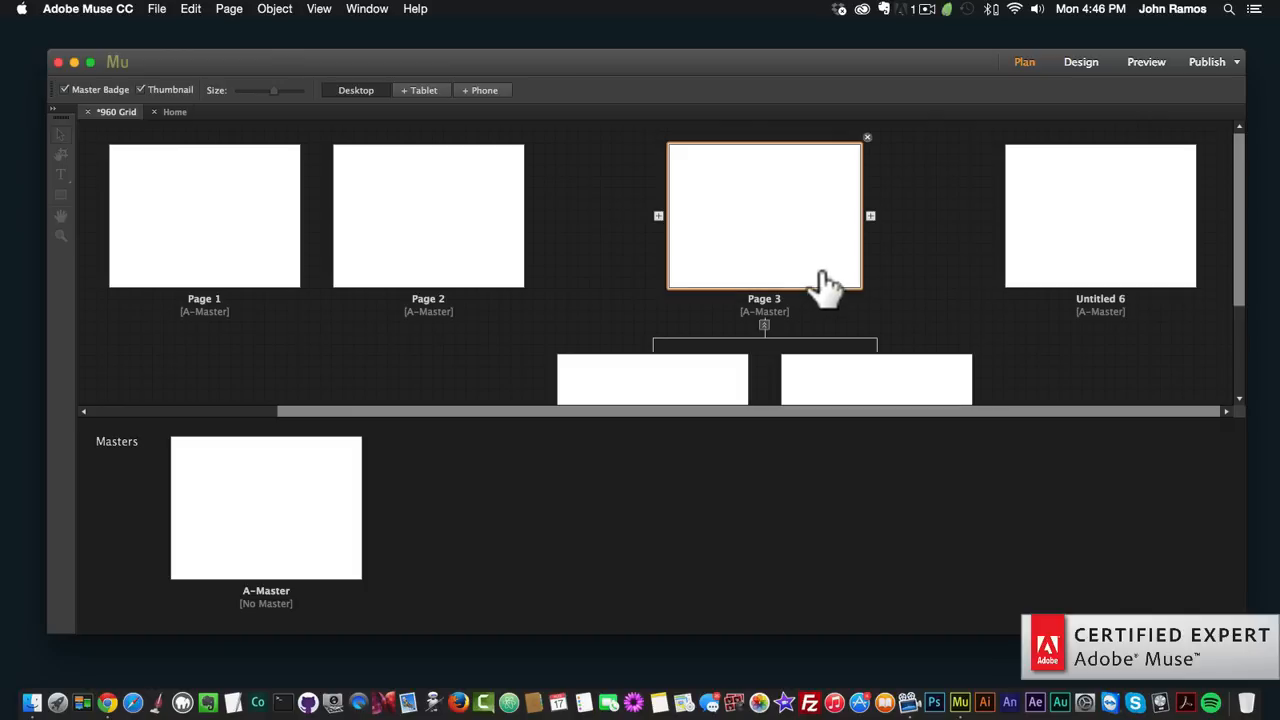
mouse_move(760, 232)
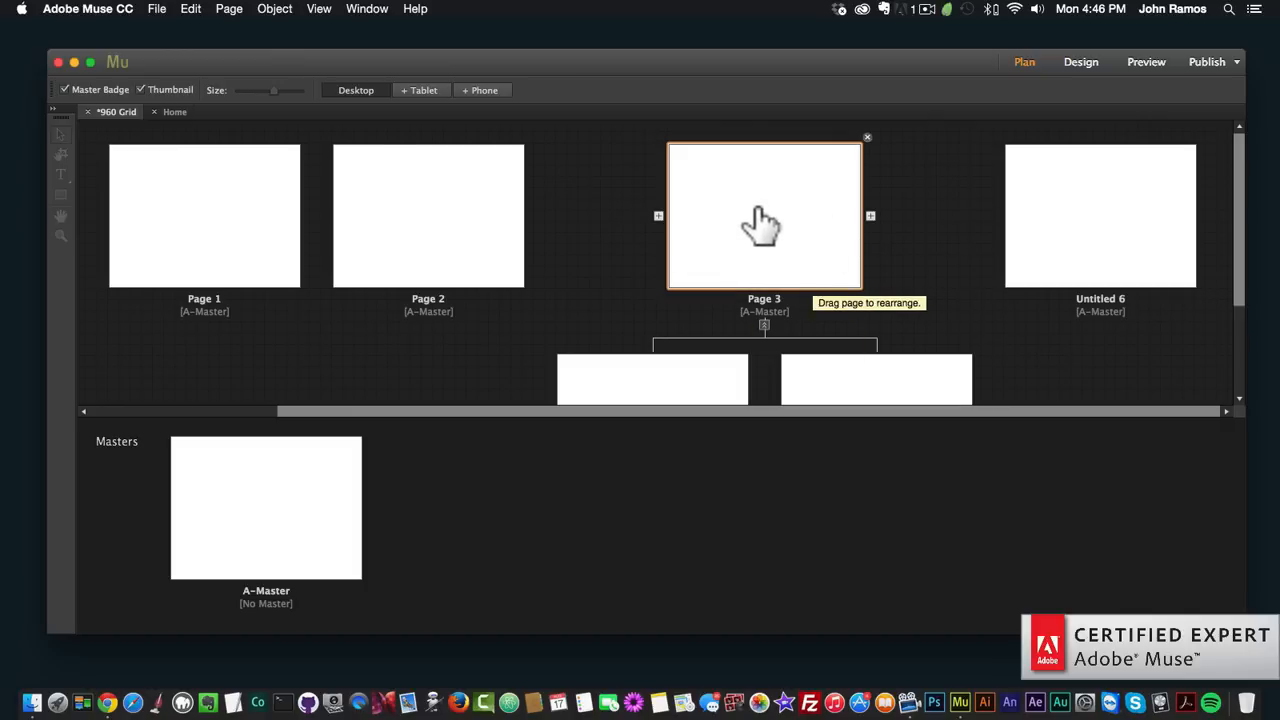
mouse_move(764, 276)
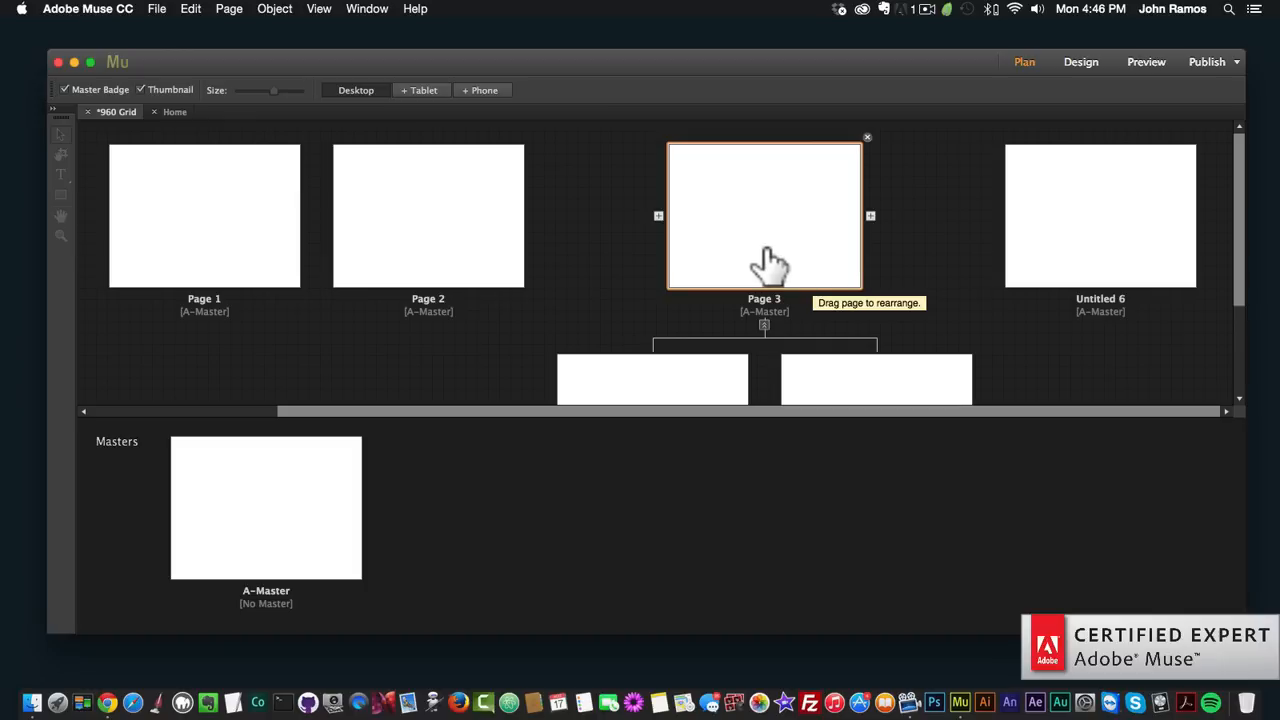
mouse_move(782, 276)
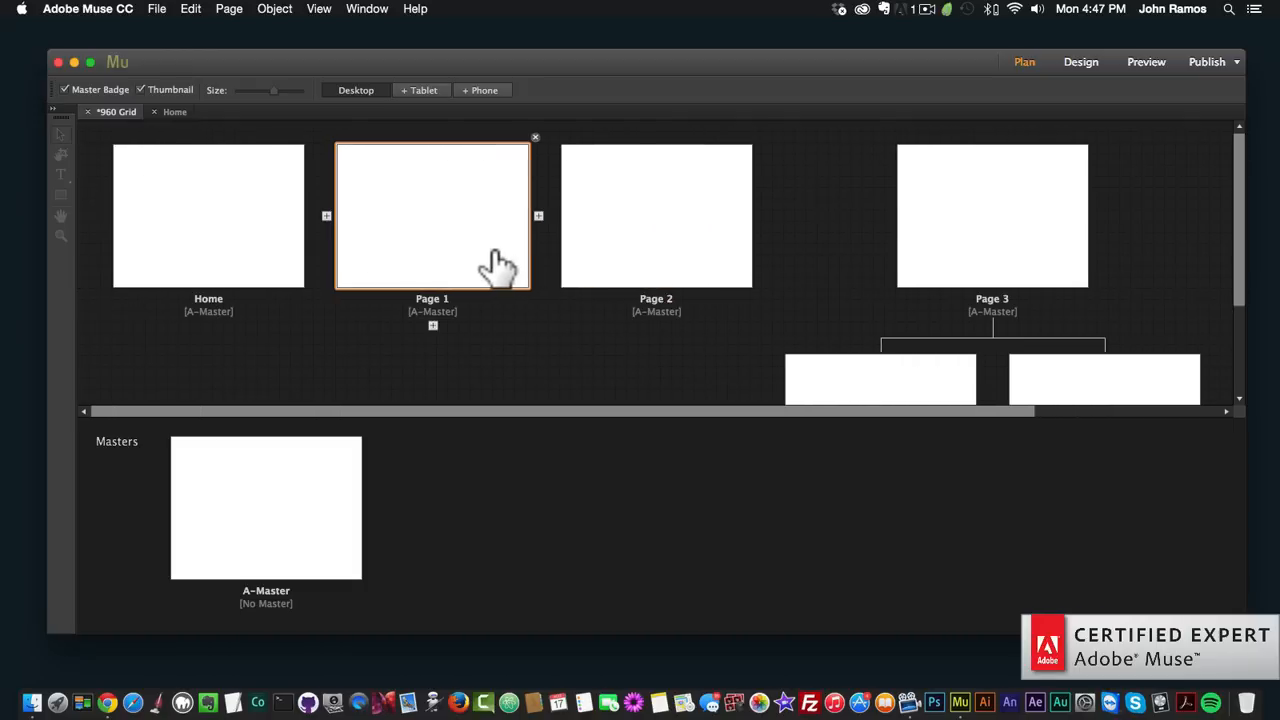
mouse_move(580, 290)
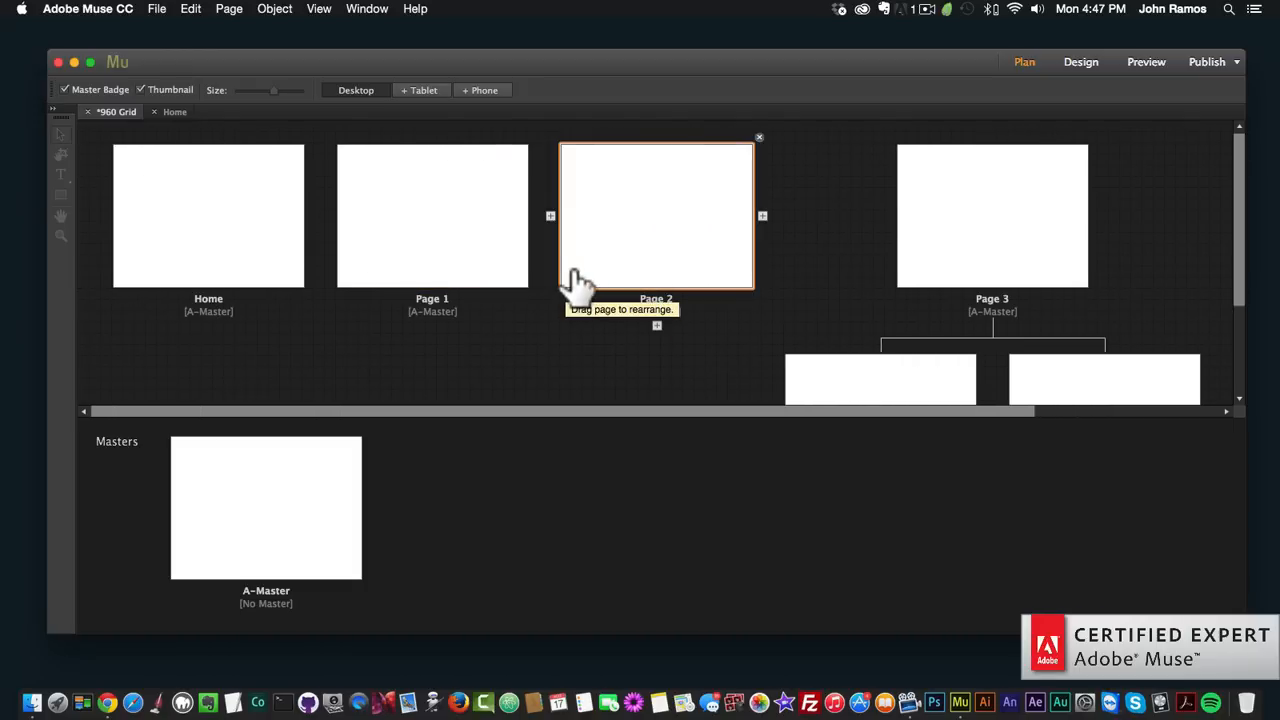
mouse_move(610, 284)
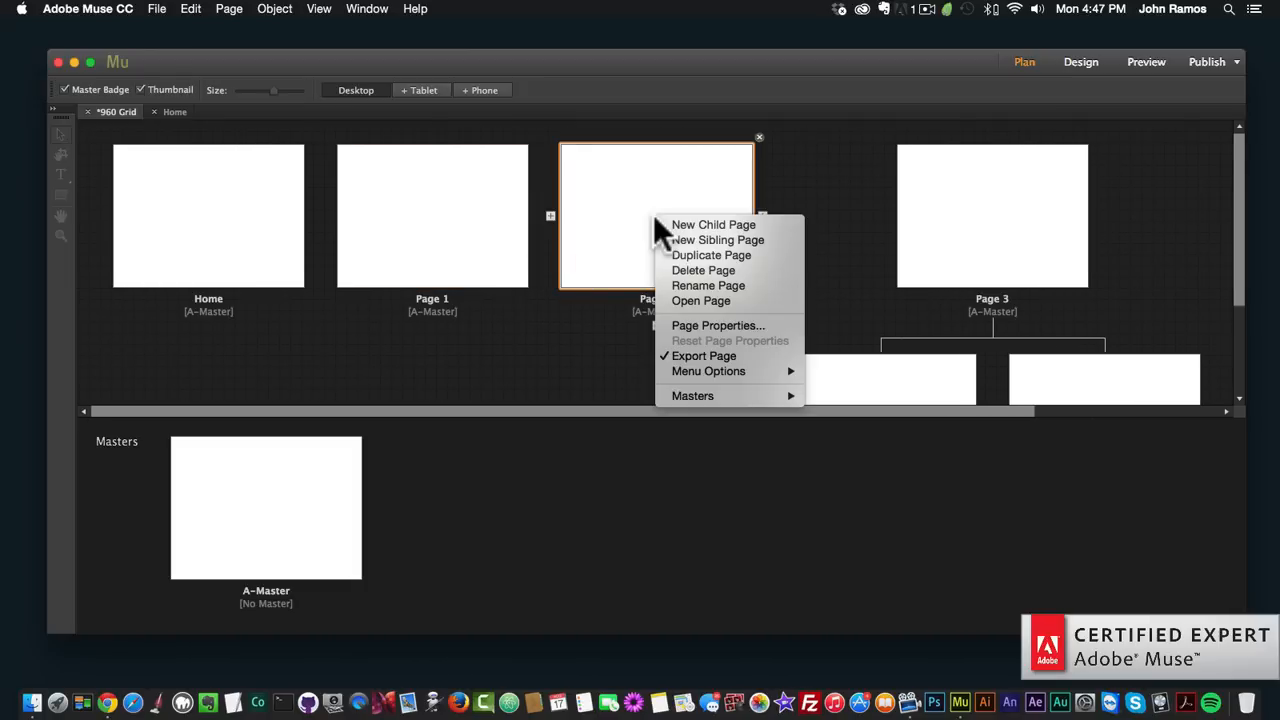
mouse_move(706, 284)
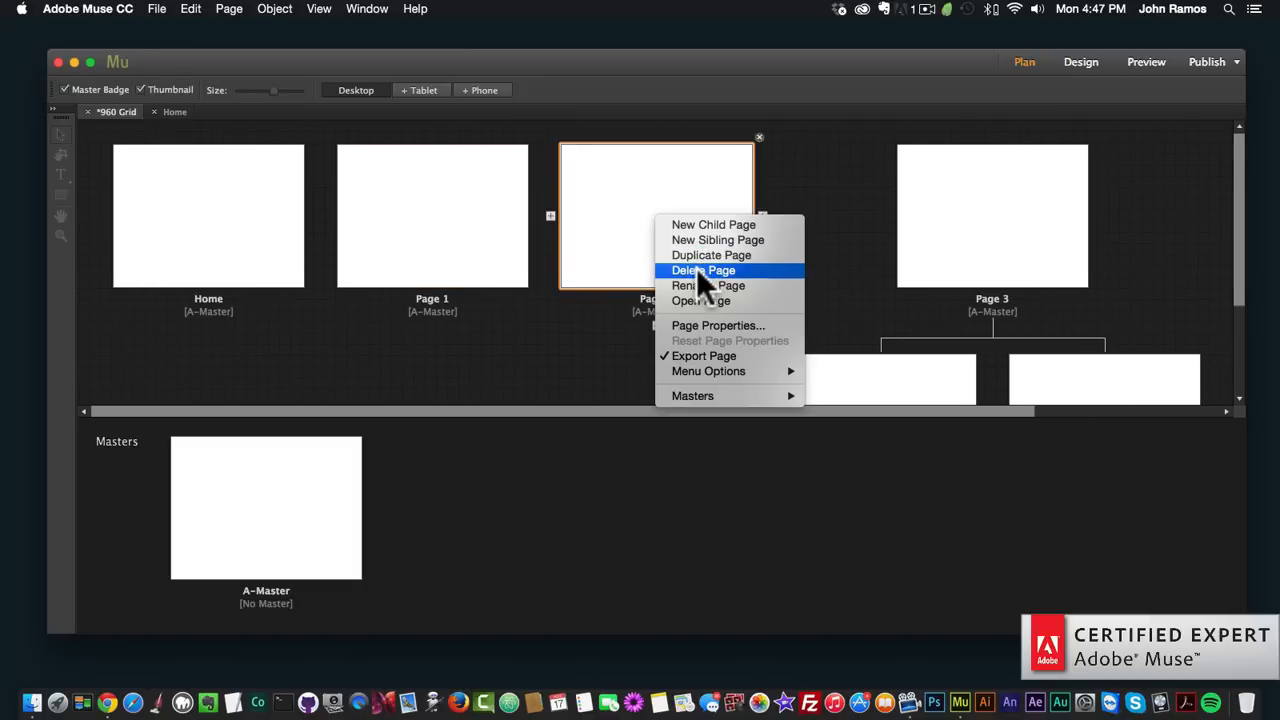
Delete Page 2, leaving Home, Page 1, Page 3 and Untitled 6 in the site map.
click(704, 270)
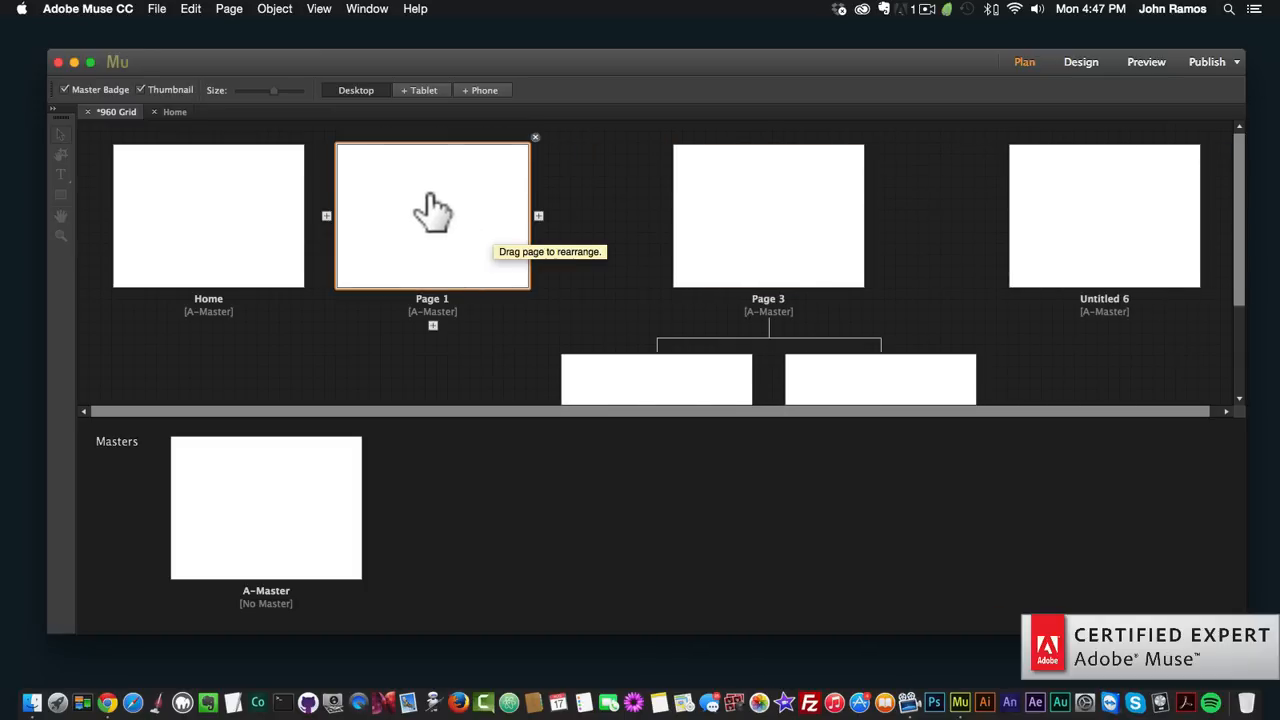
right_click(432, 216)
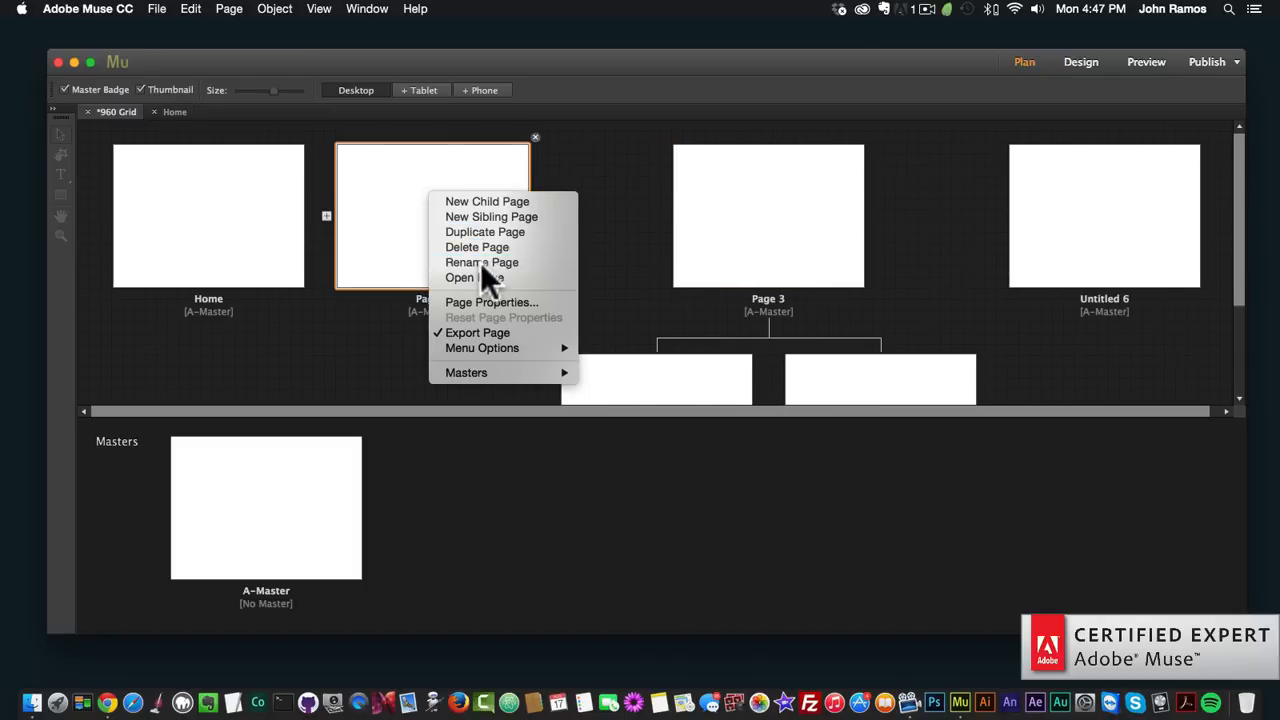
click(480, 262)
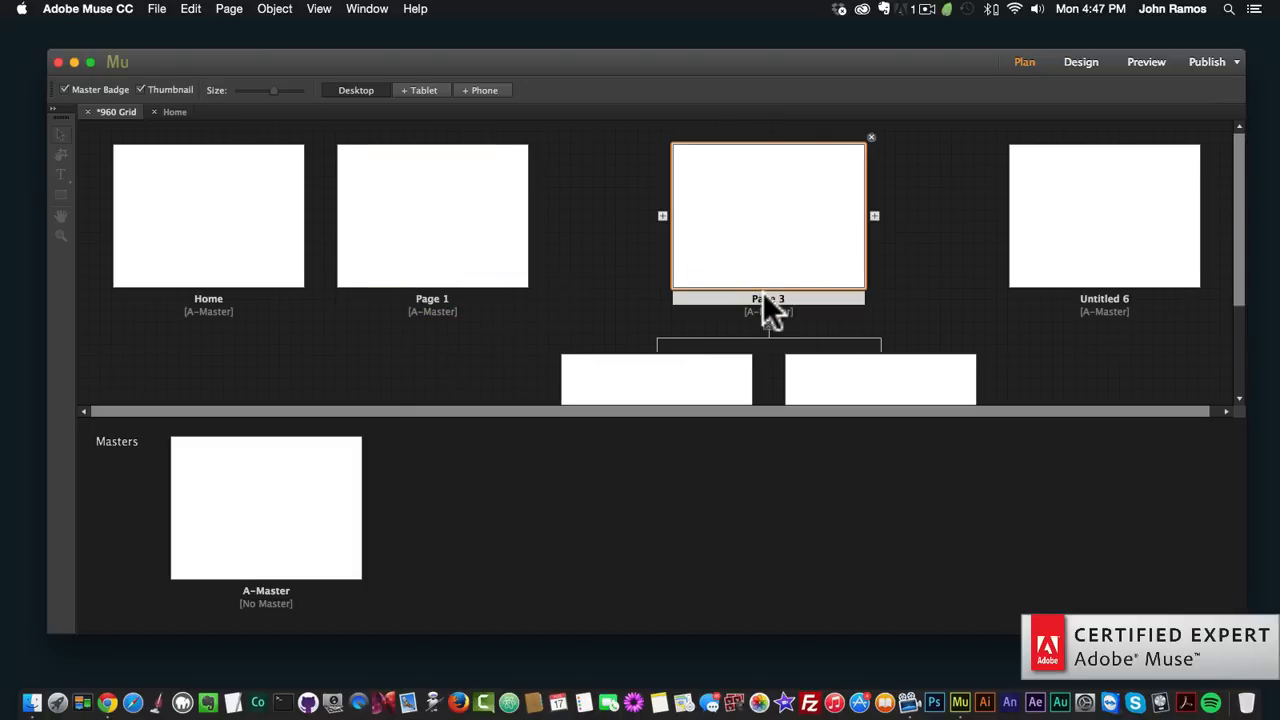
Open Page 1 in its own Design tab, then return to the site plan.
right_click(432, 216)
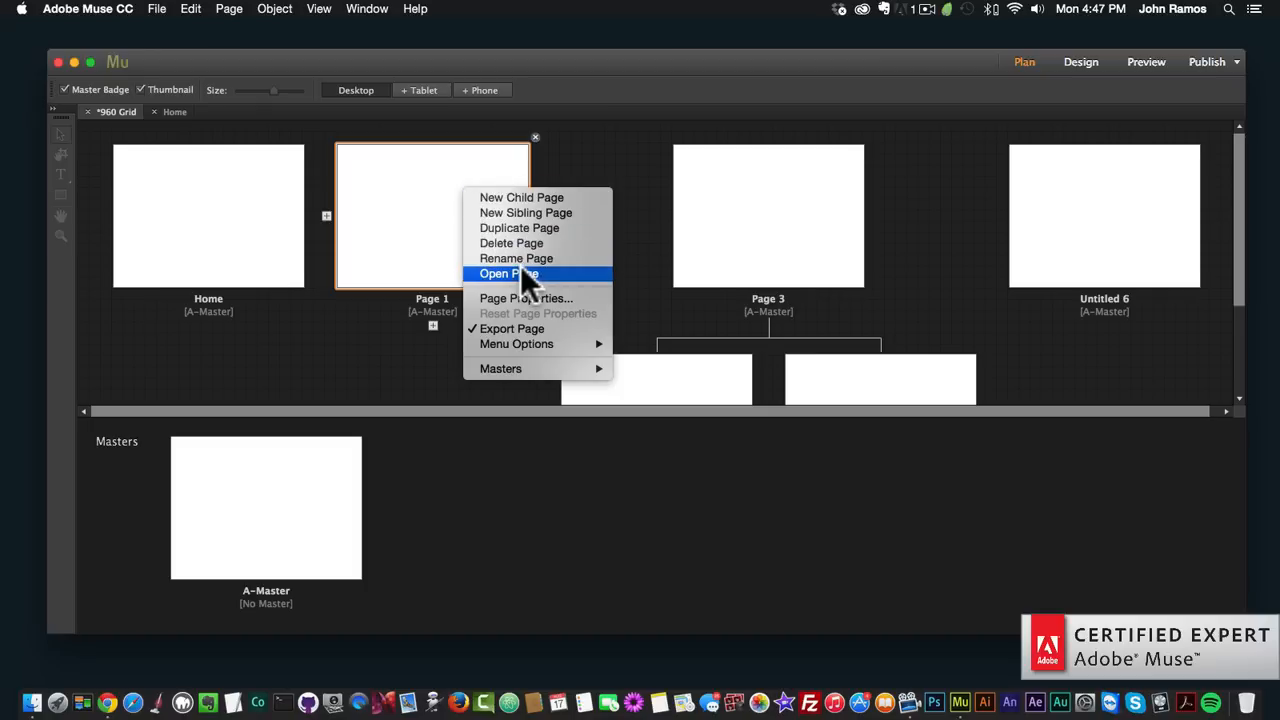
click(508, 274)
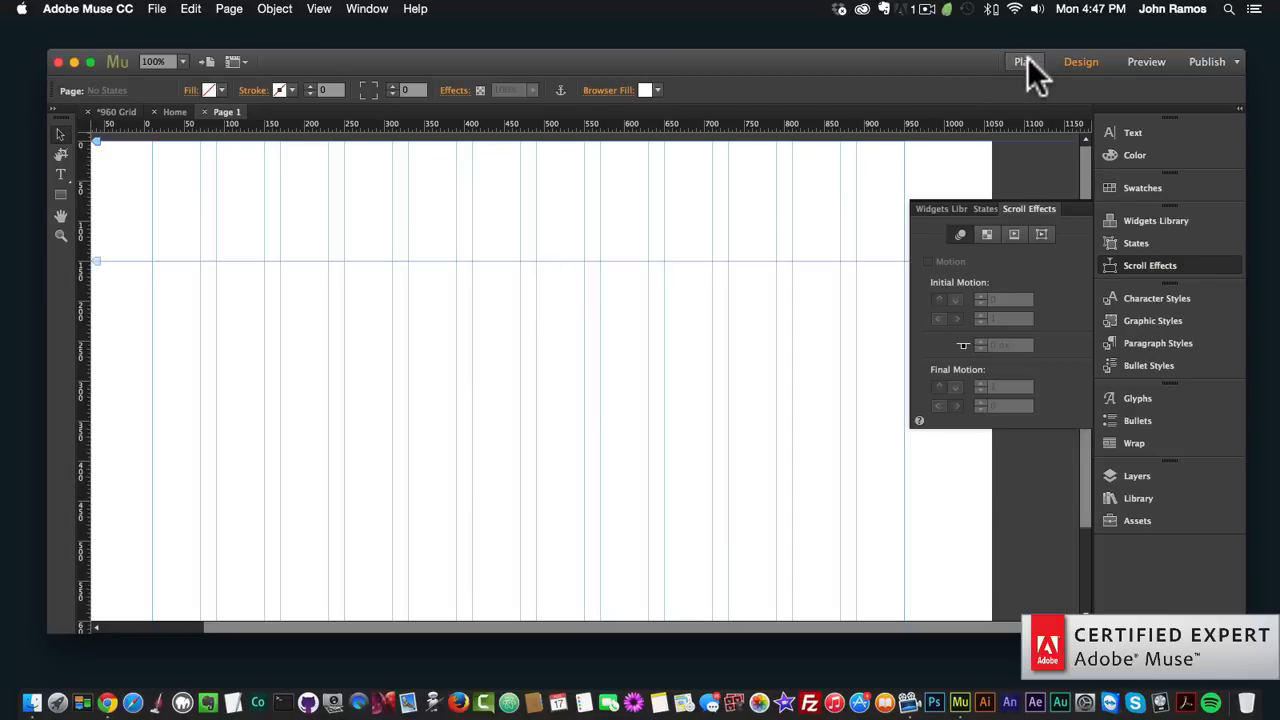
click(1024, 60)
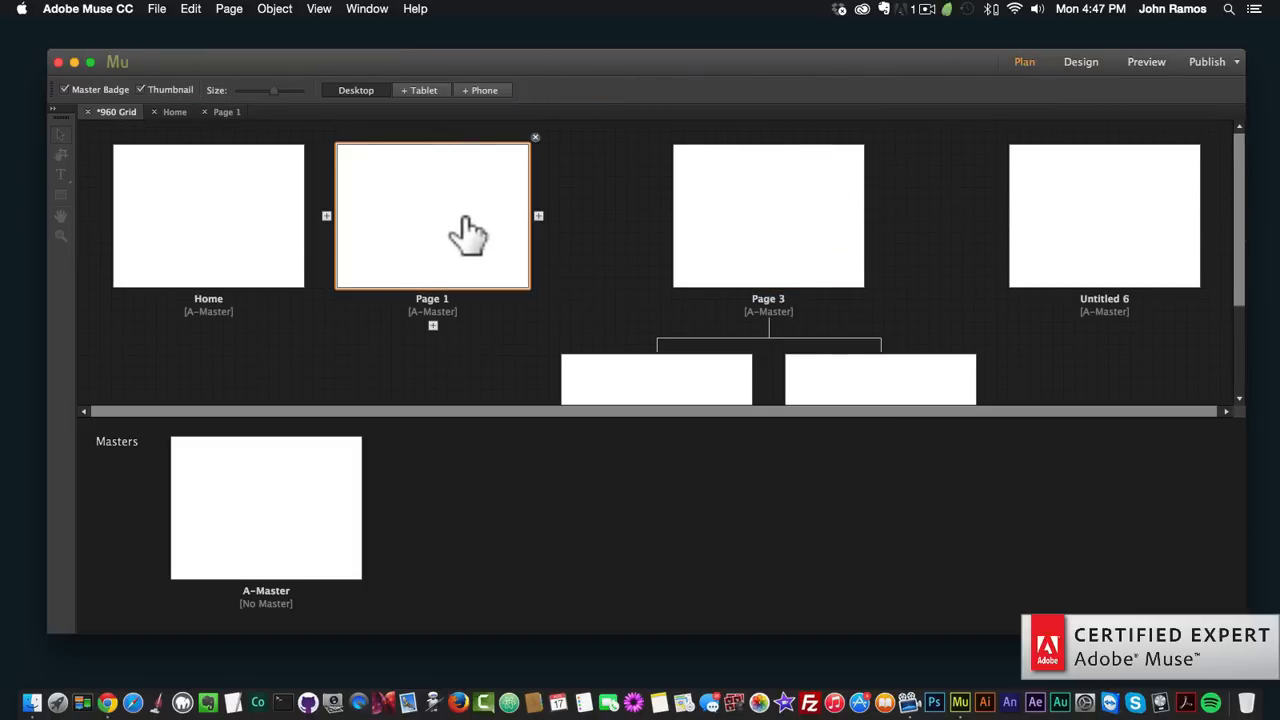
mouse_move(448, 212)
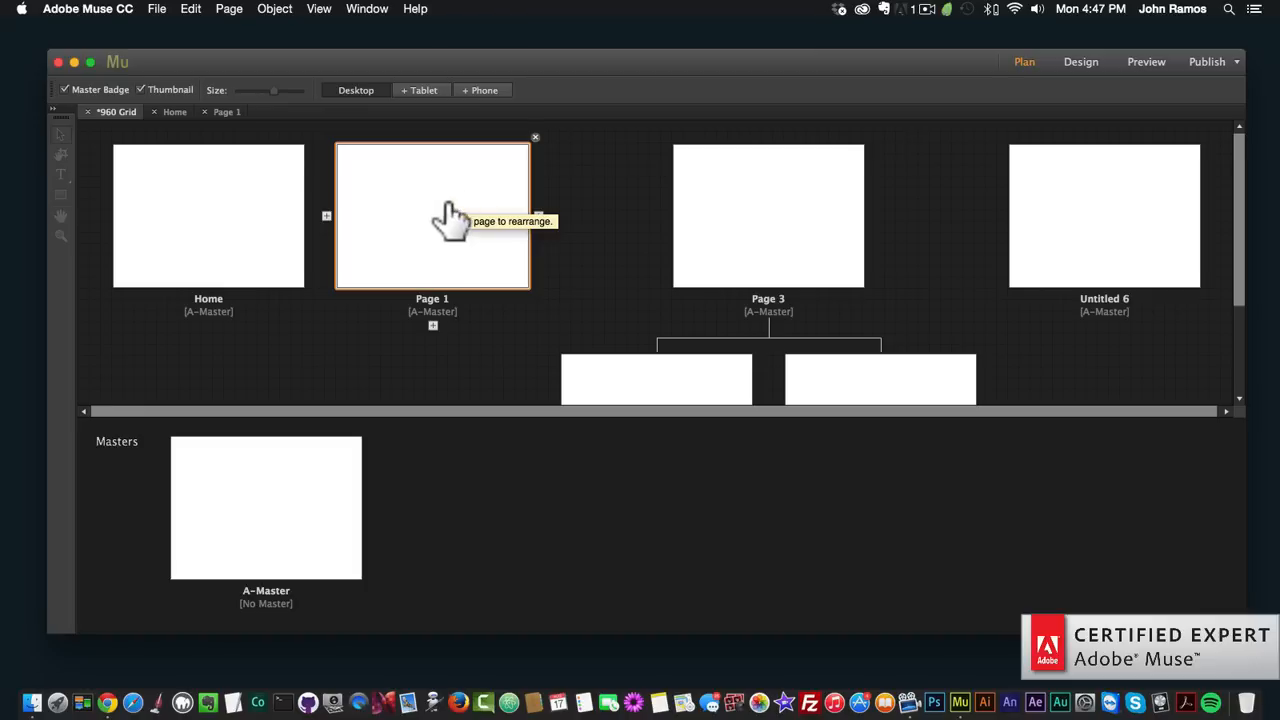
Exclude Page 1 from export so its thumbnail shows greyed out.
right_click(448, 216)
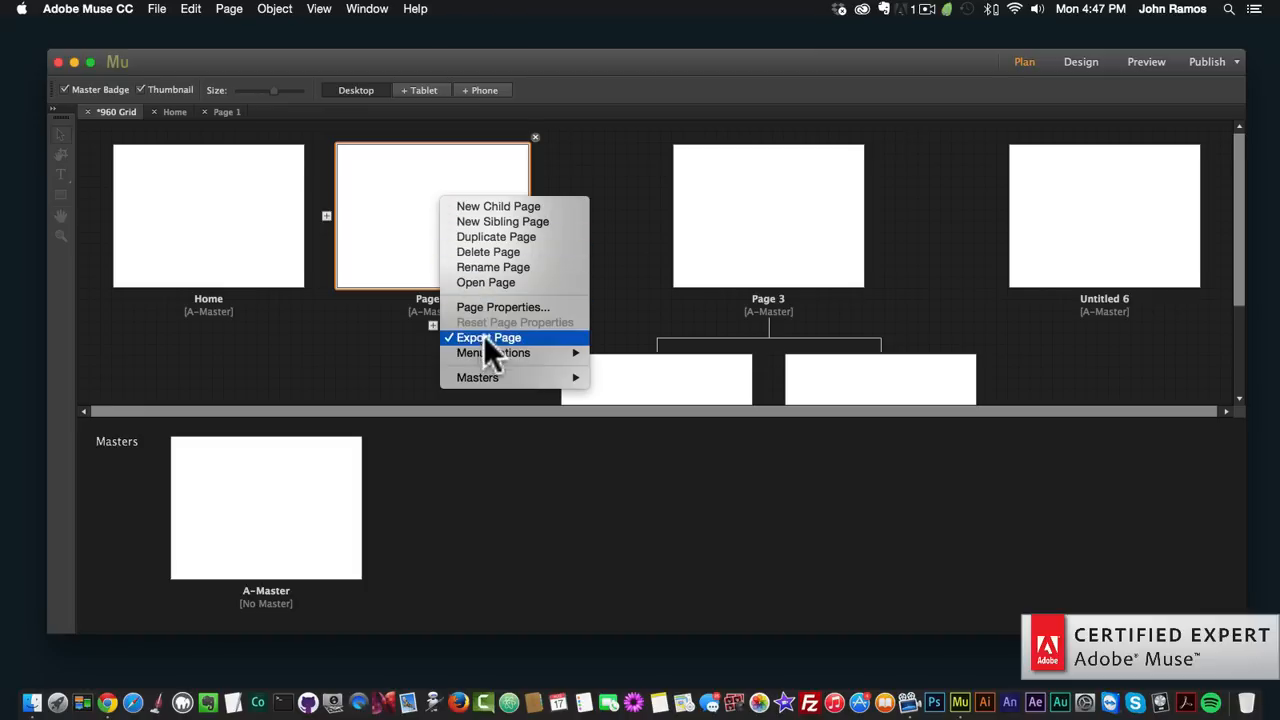
click(486, 336)
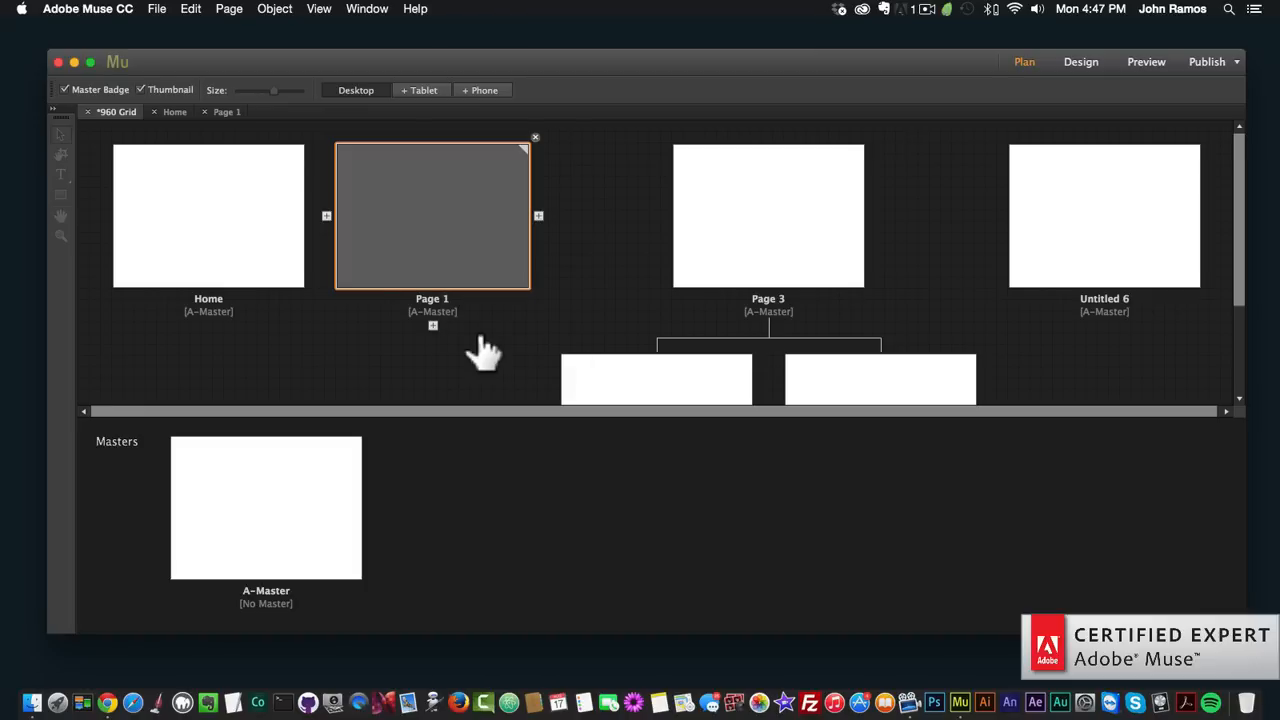
mouse_move(404, 250)
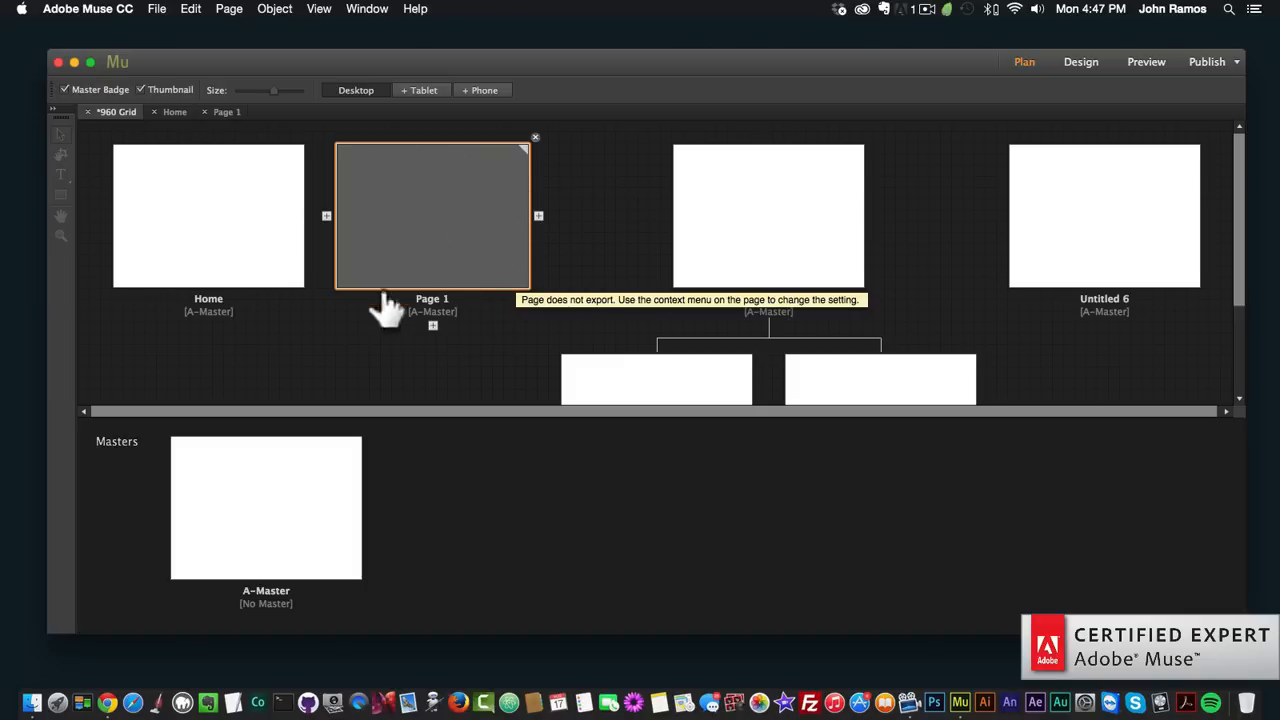
mouse_move(444, 210)
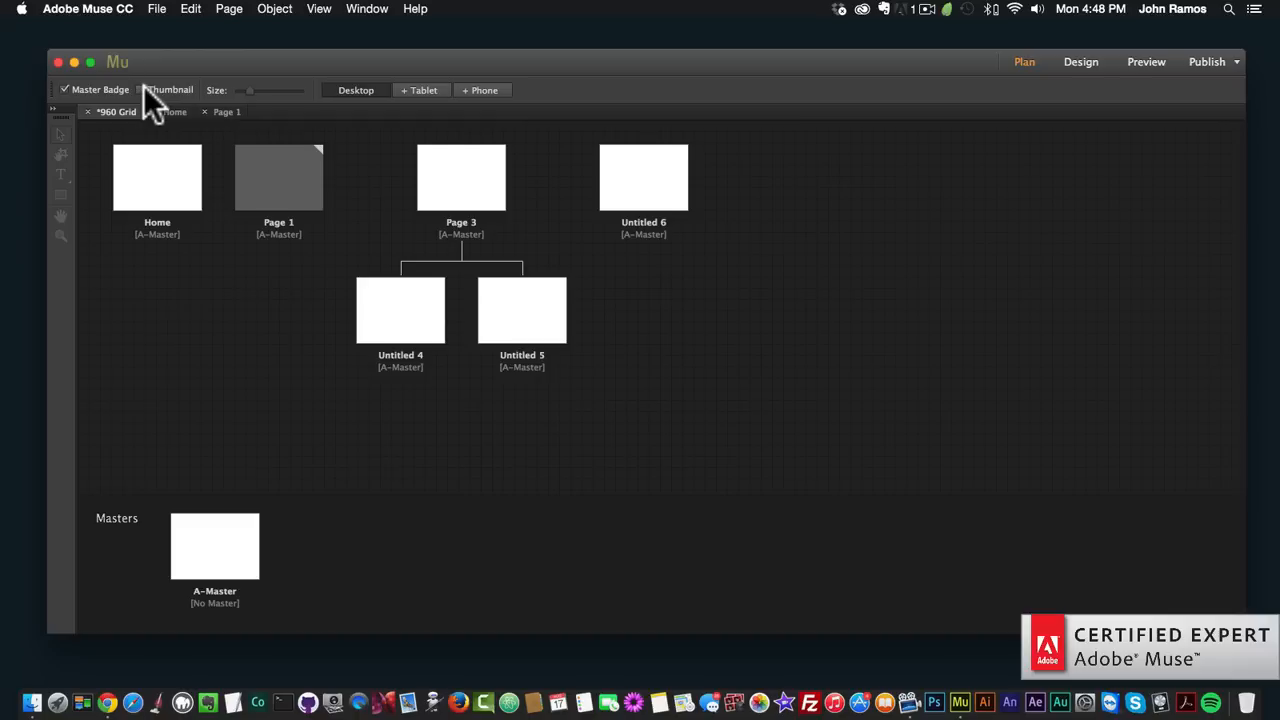
Shrink the page thumbnails with the Size slider and toggle Master Badge off and back on.
click(146, 90)
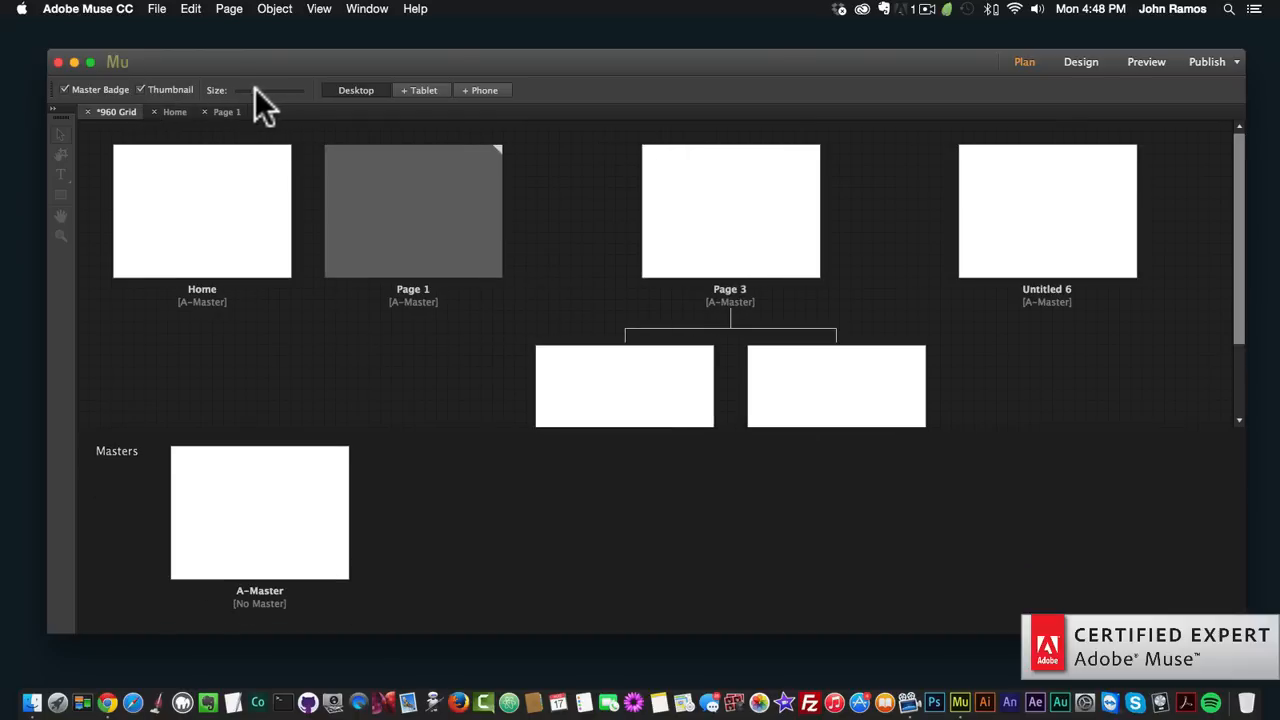
drag(270, 90, 236, 90)
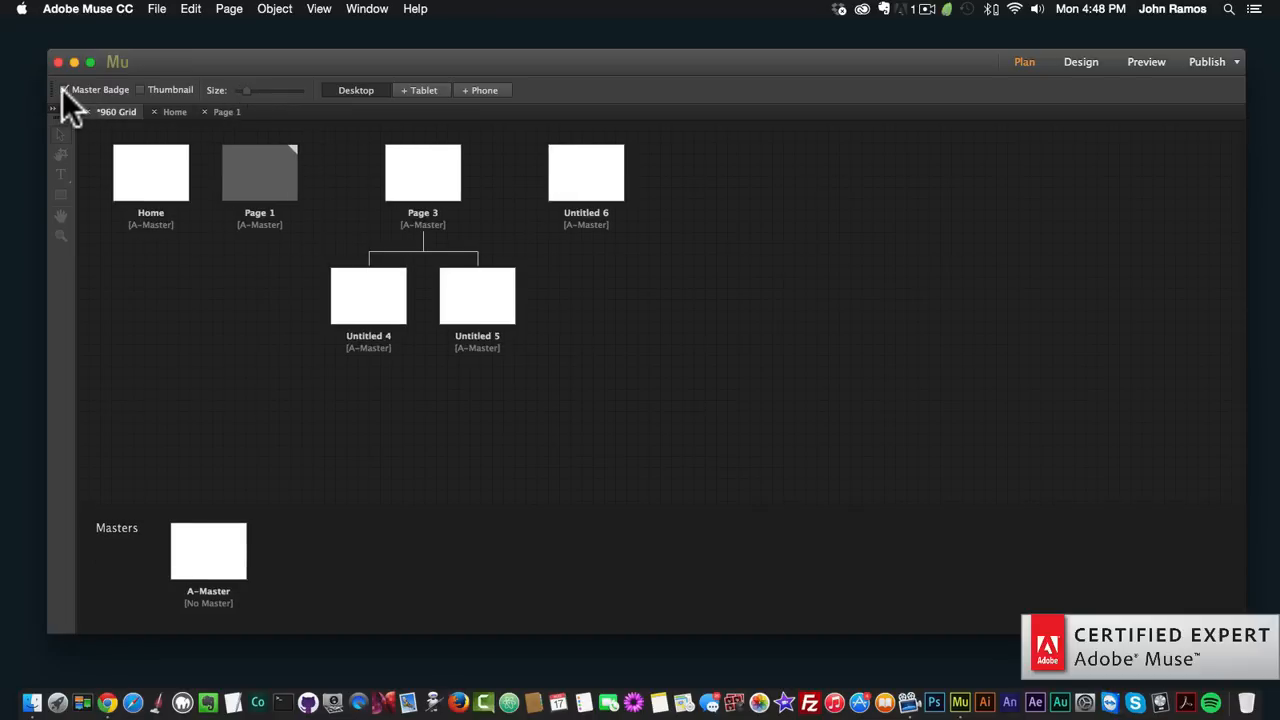
click(68, 88)
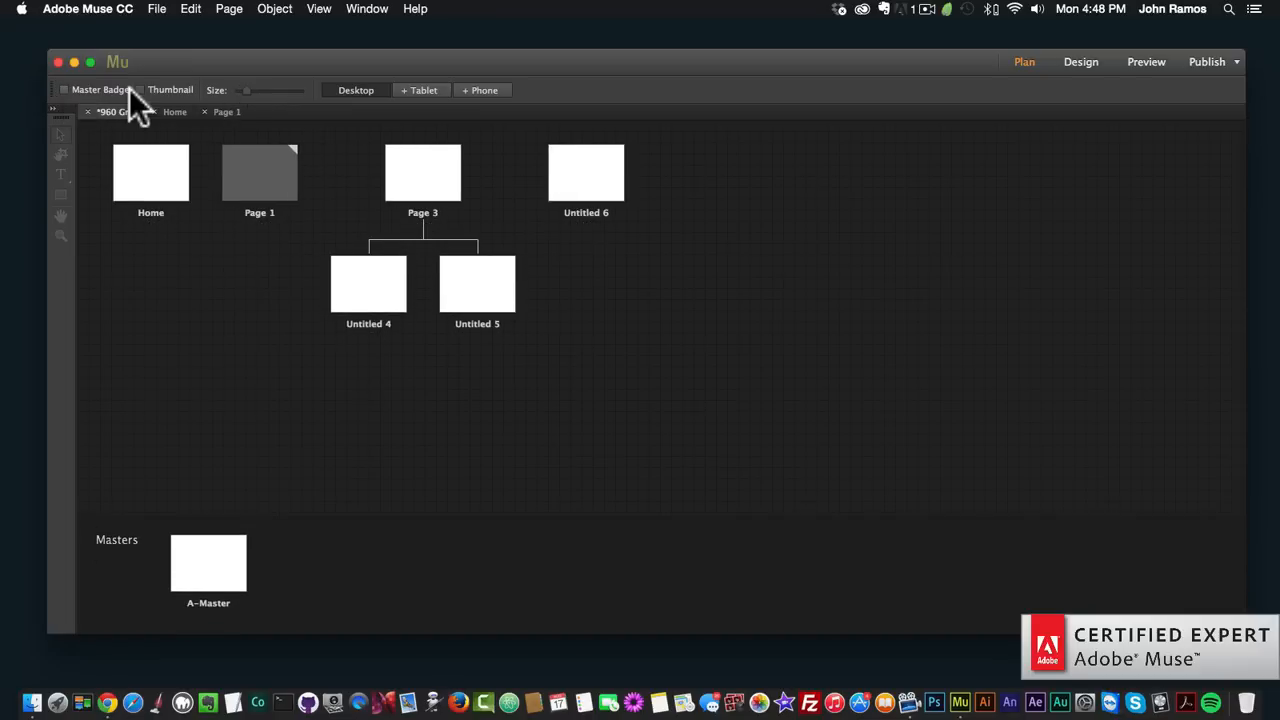
click(68, 90)
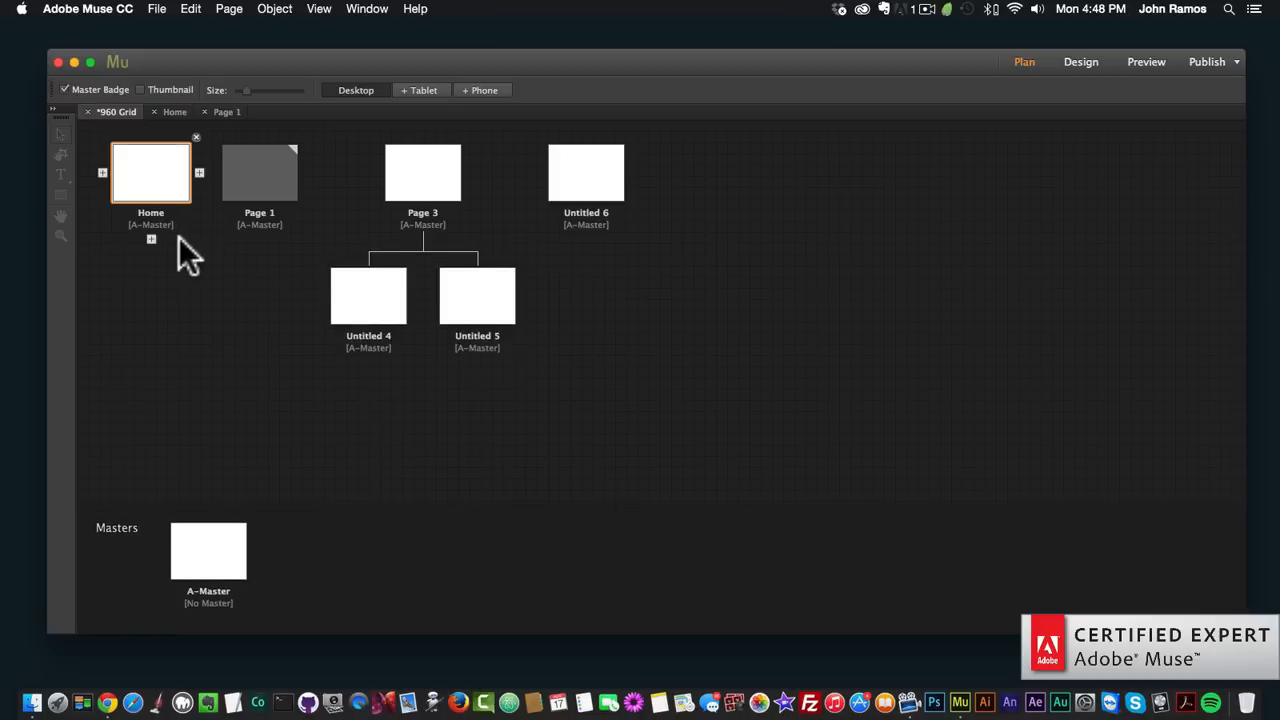
mouse_move(152, 236)
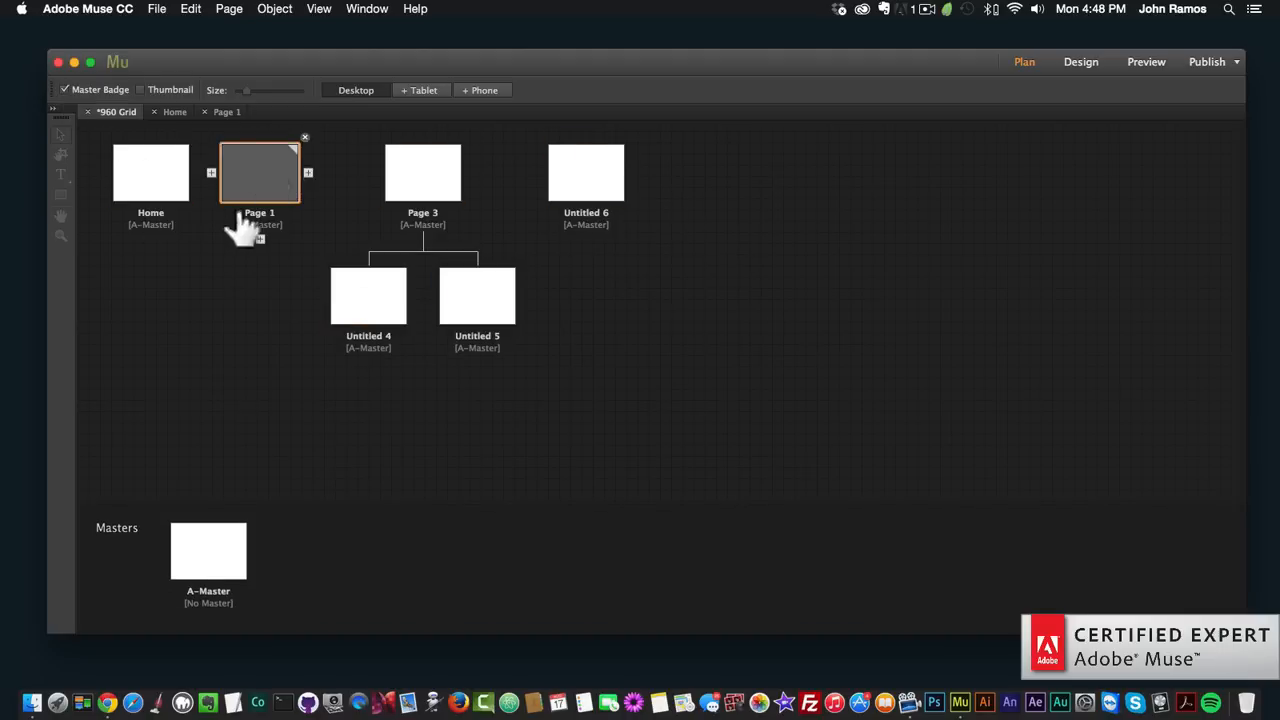
Open A-Master in Design, place a red rectangle, and return to see it in every page thumbnail.
click(208, 550)
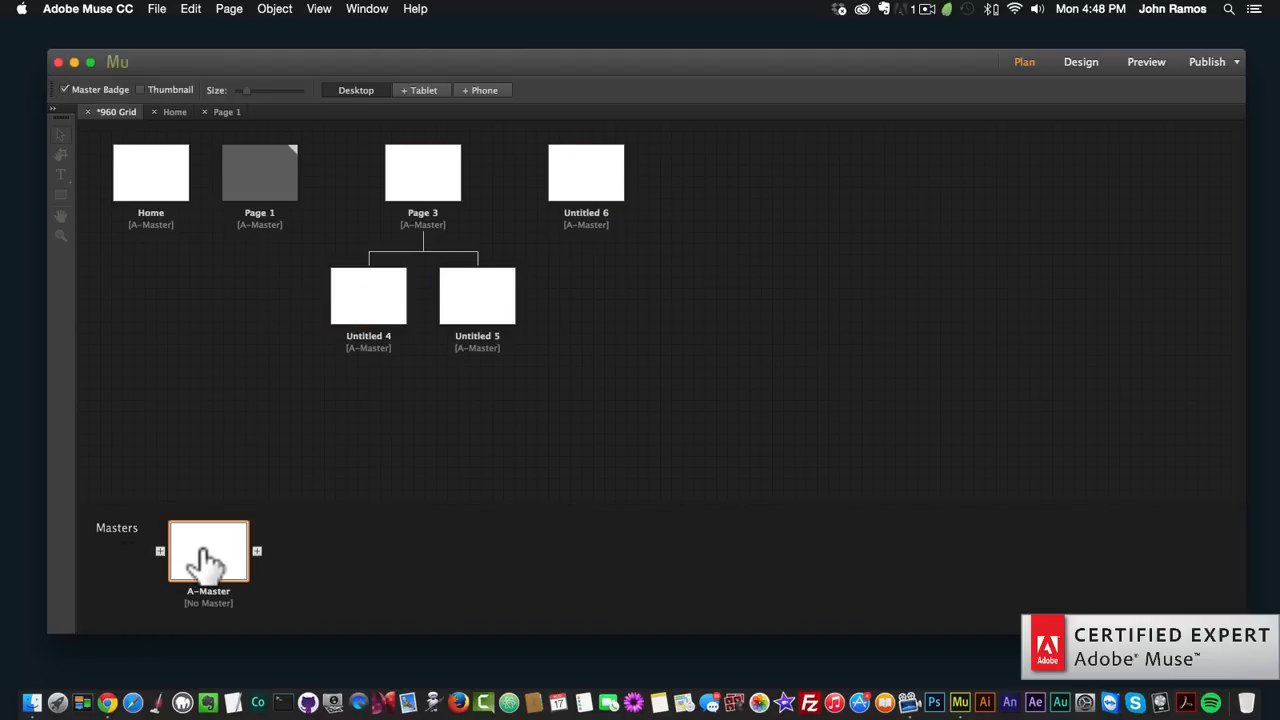
double_click(208, 552)
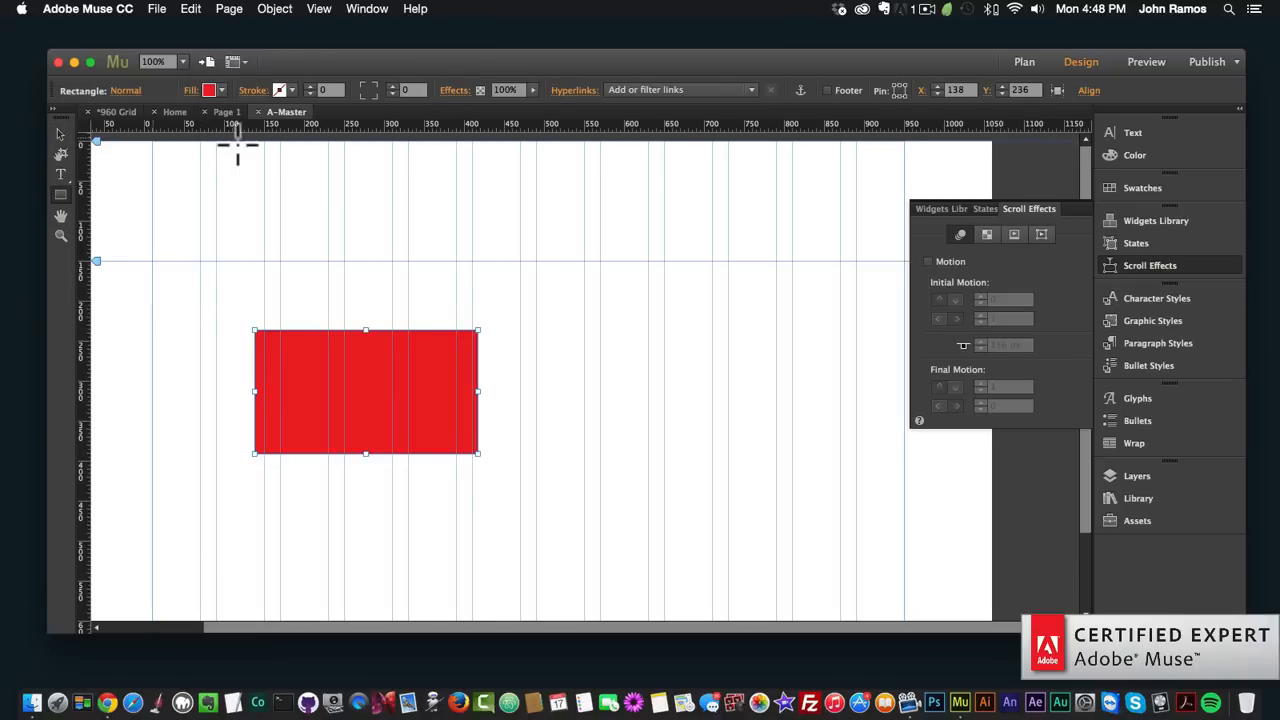
click(1024, 60)
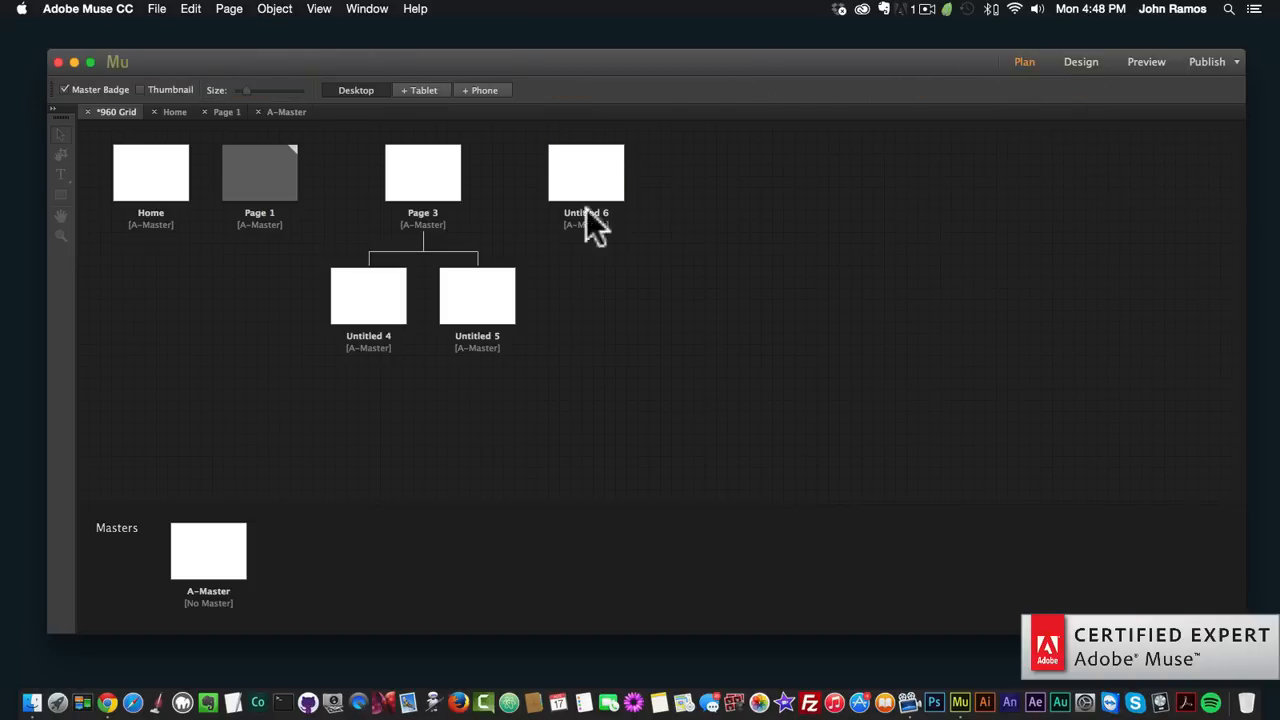
mouse_move(218, 500)
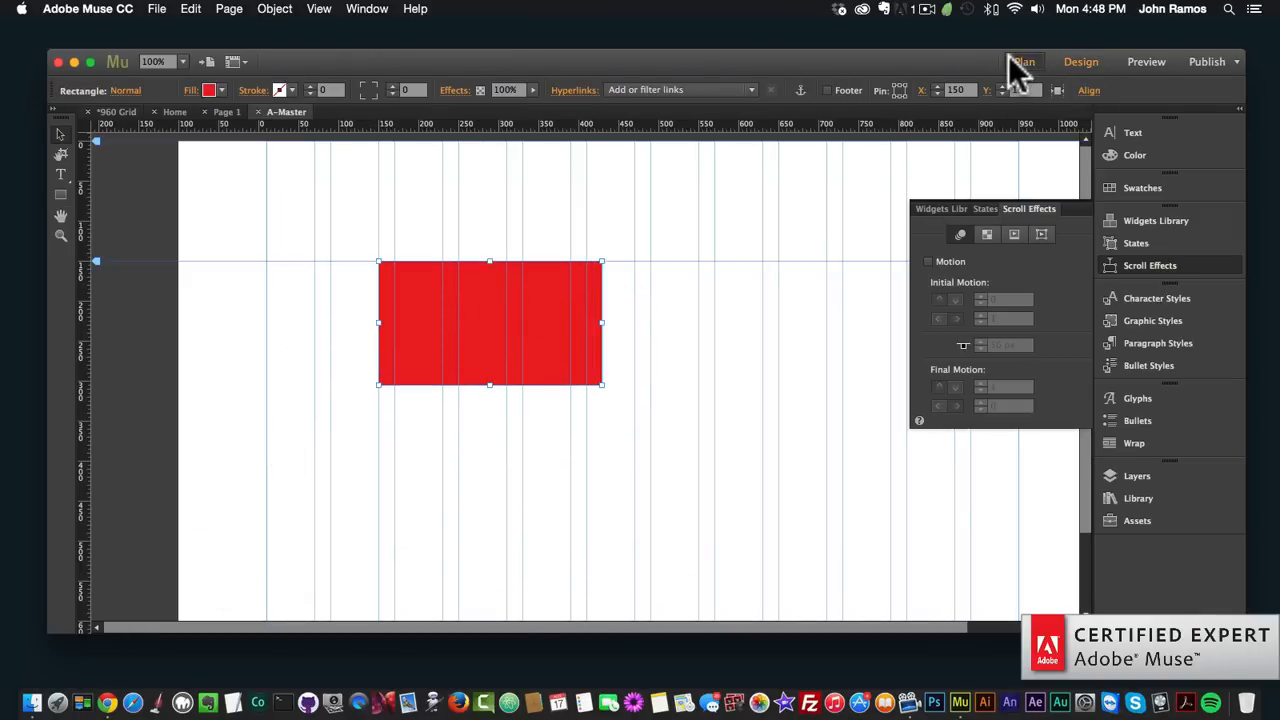
click(1024, 60)
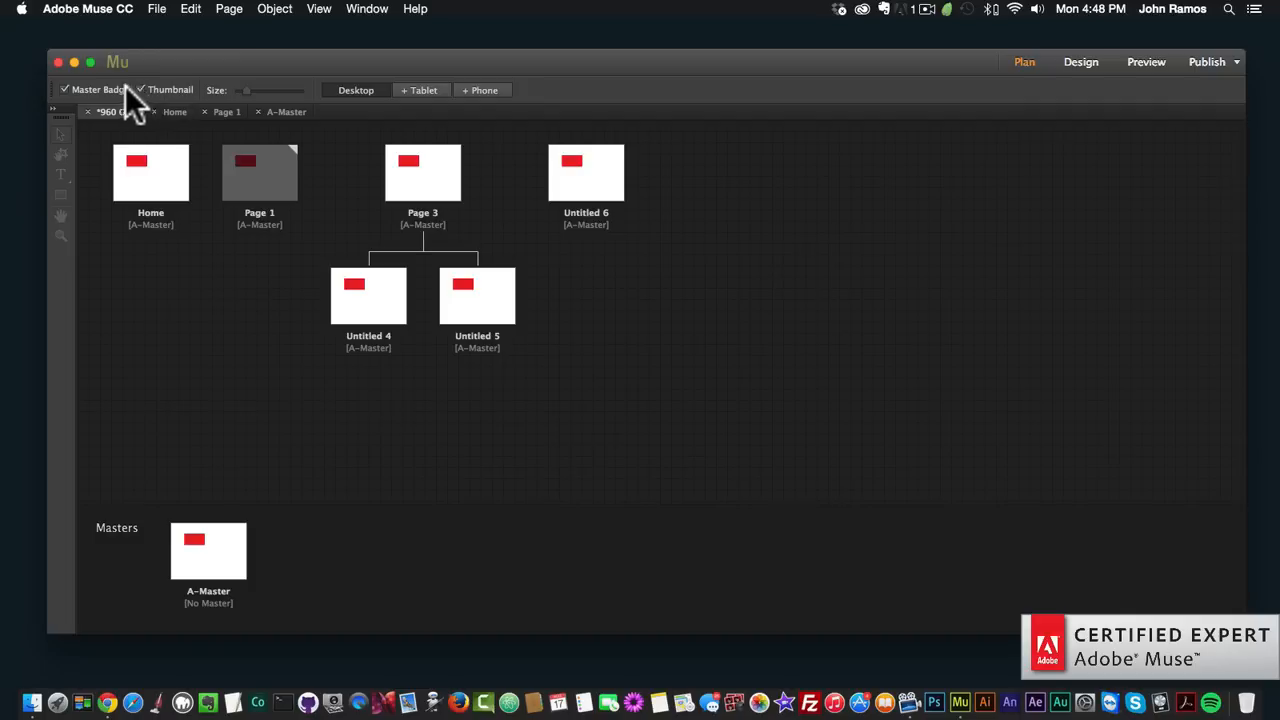
click(584, 172)
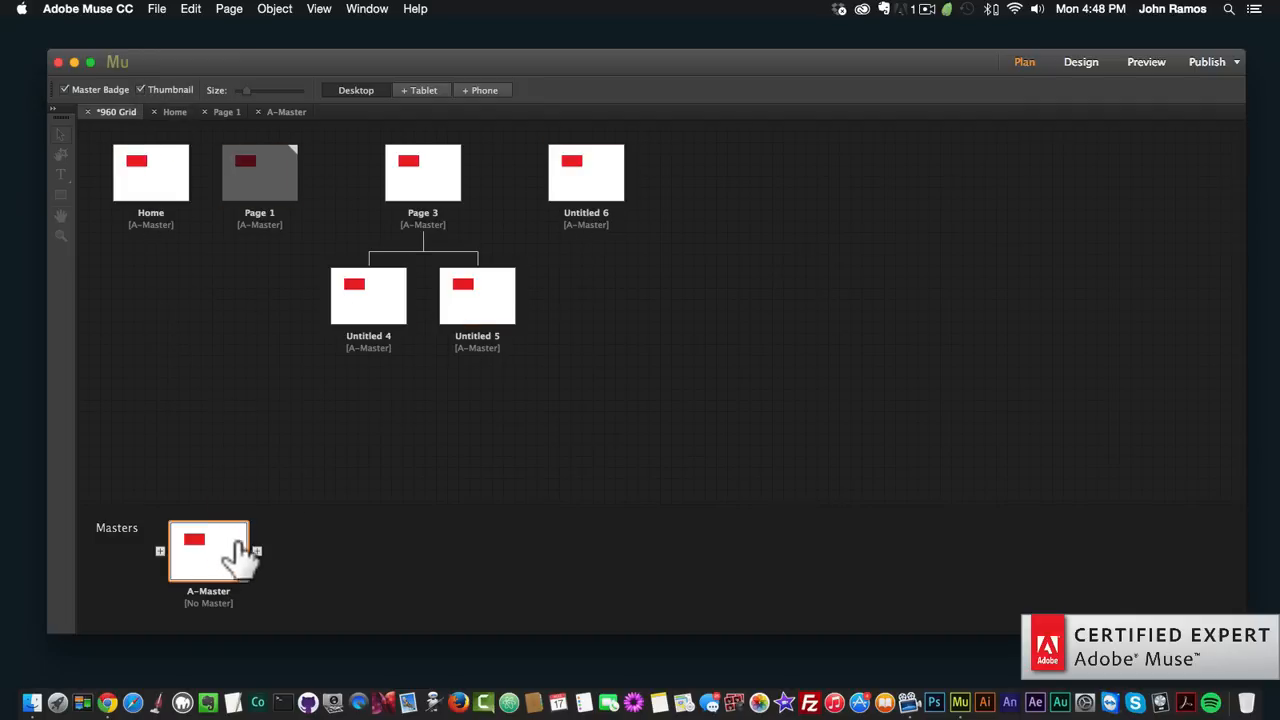
mouse_move(232, 558)
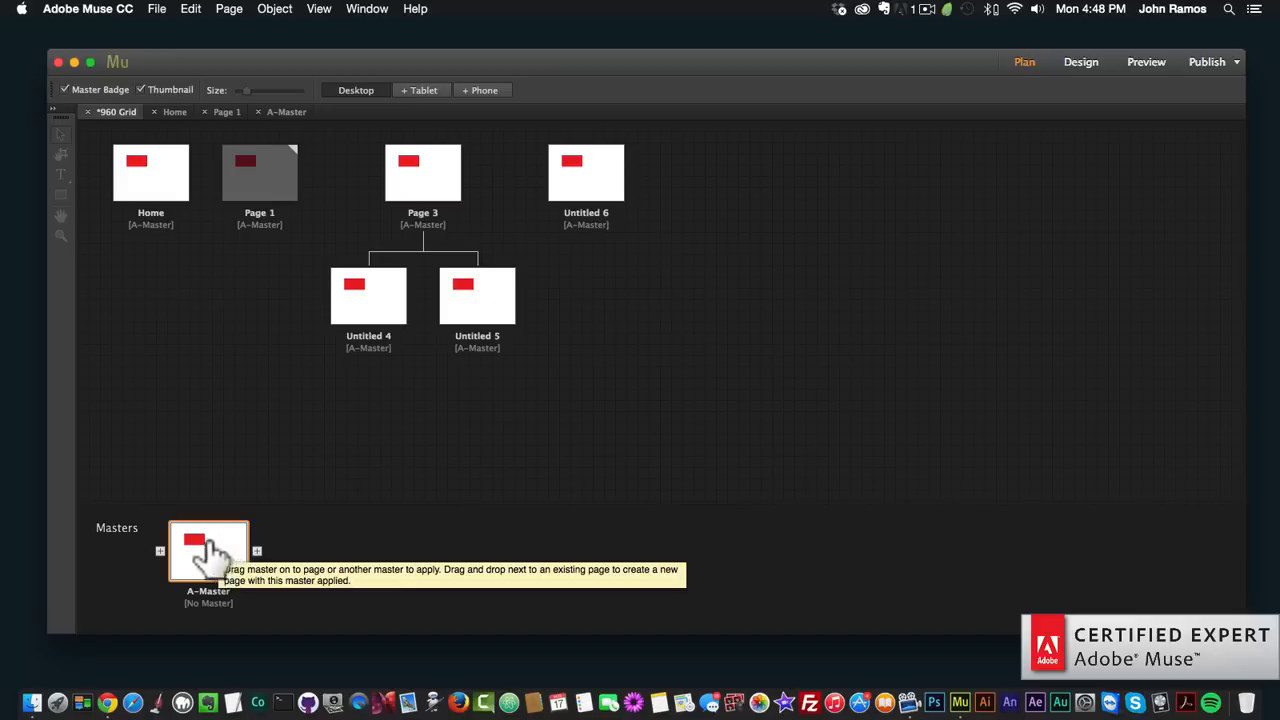
mouse_move(222, 548)
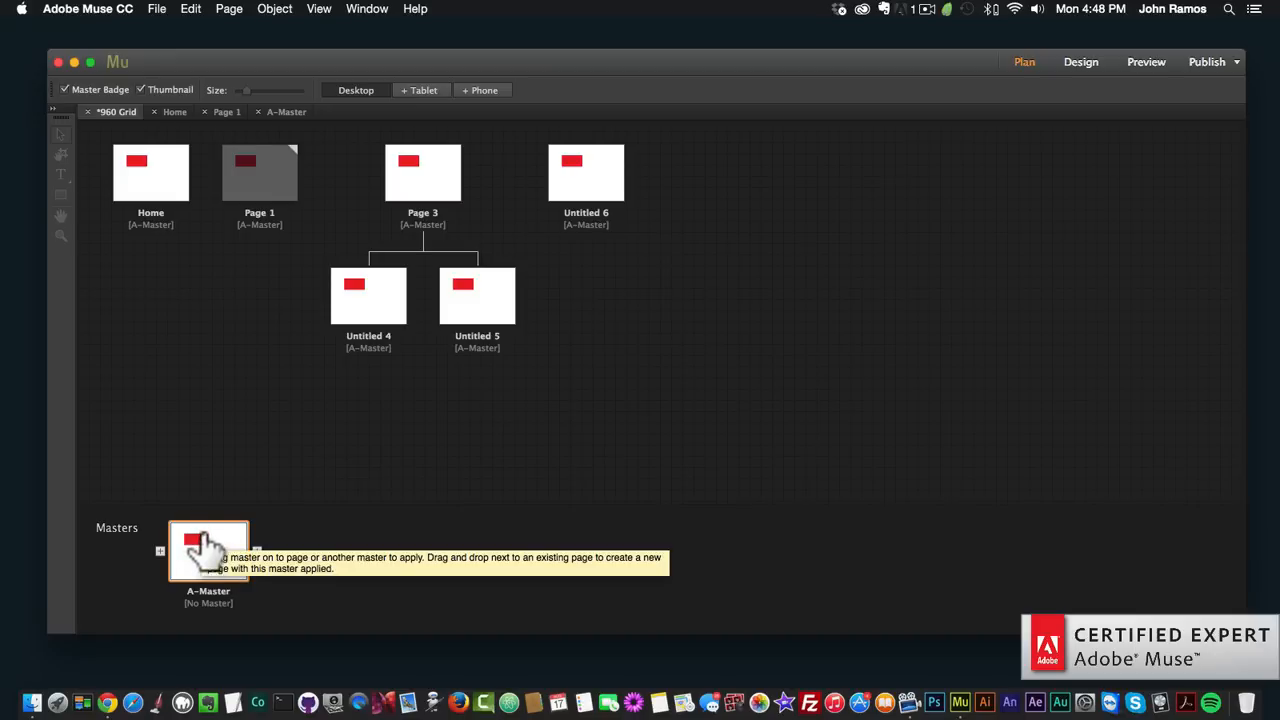
mouse_move(212, 564)
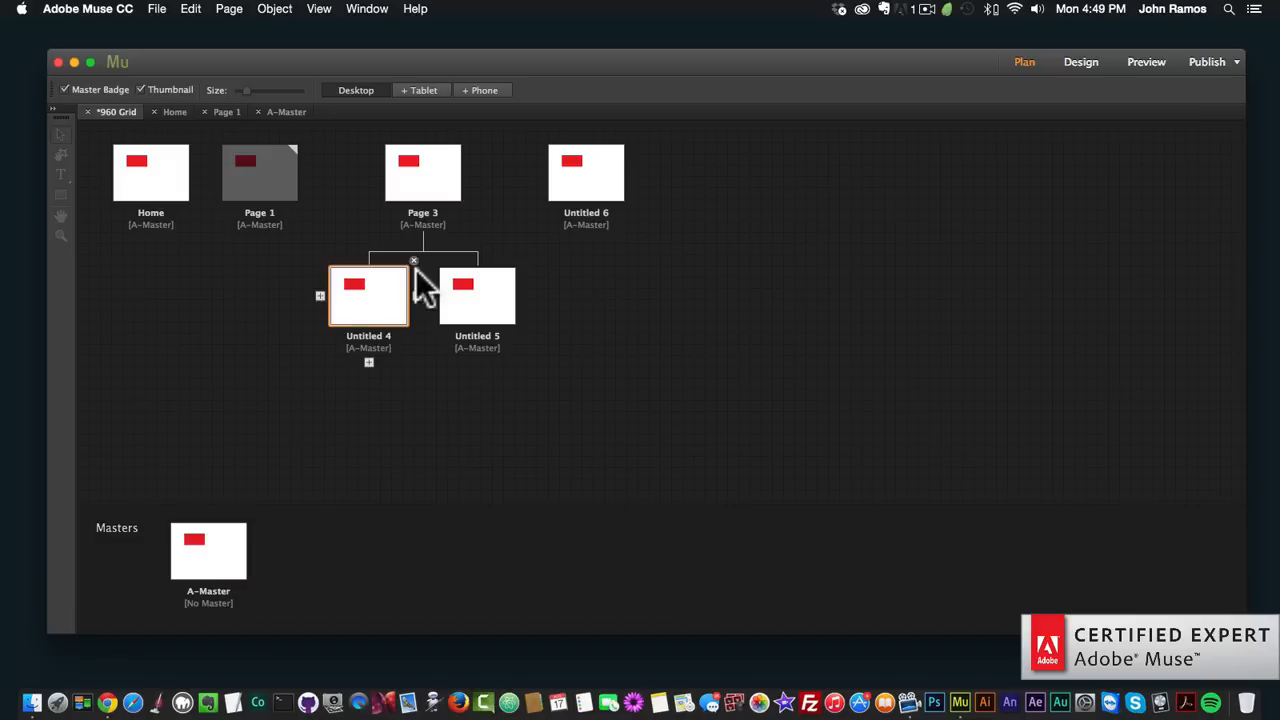
click(280, 390)
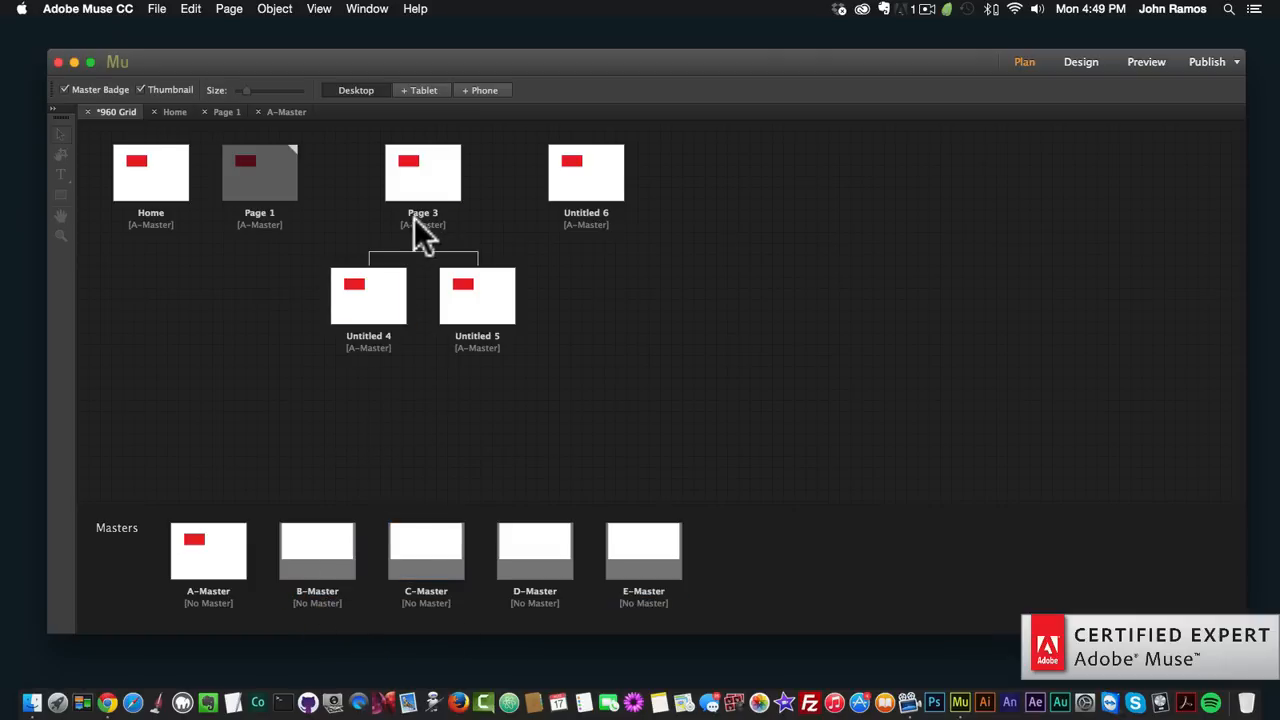
mouse_move(422, 172)
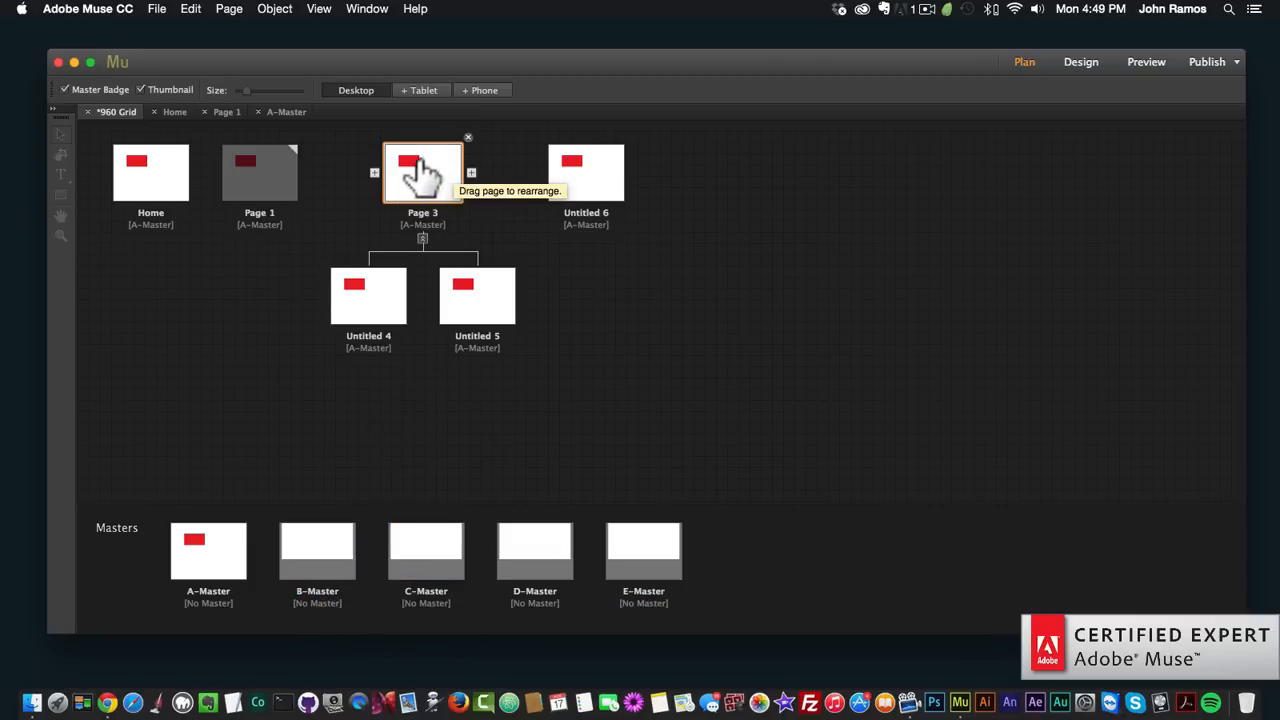
Assign C-Master to Page 3 so its thumbnail loses the red box.
right_click(422, 172)
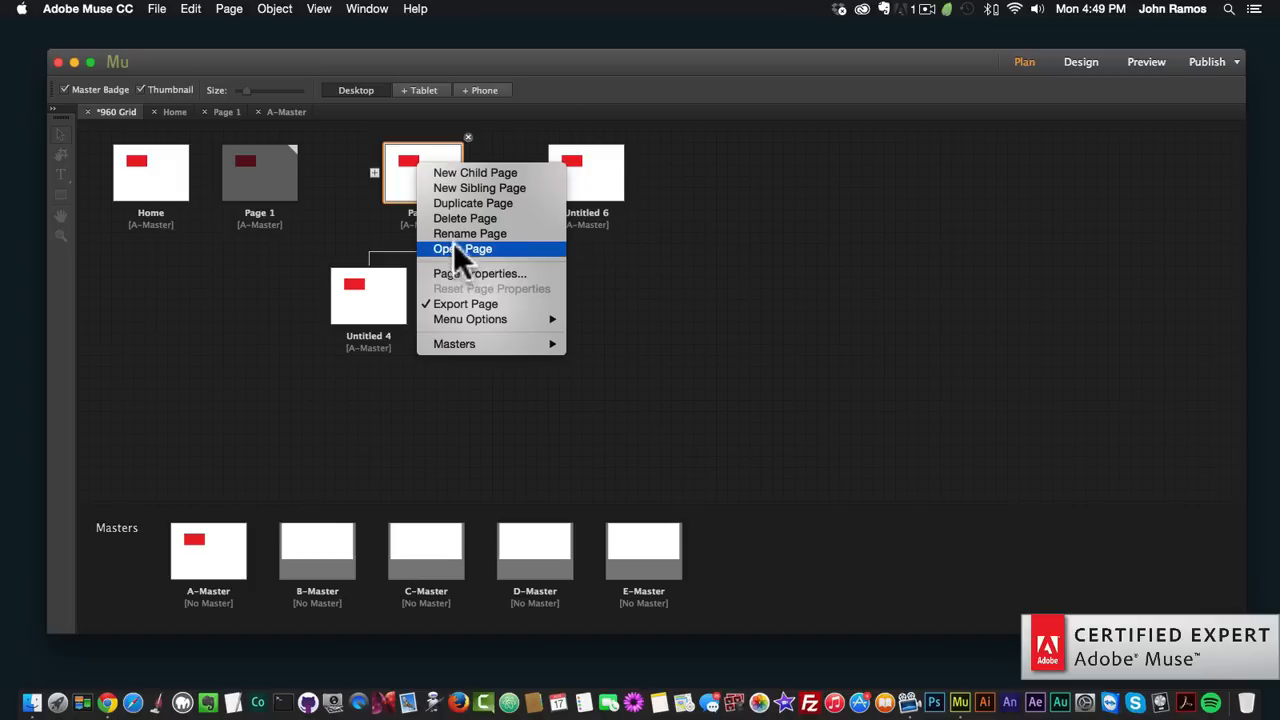
mouse_move(454, 344)
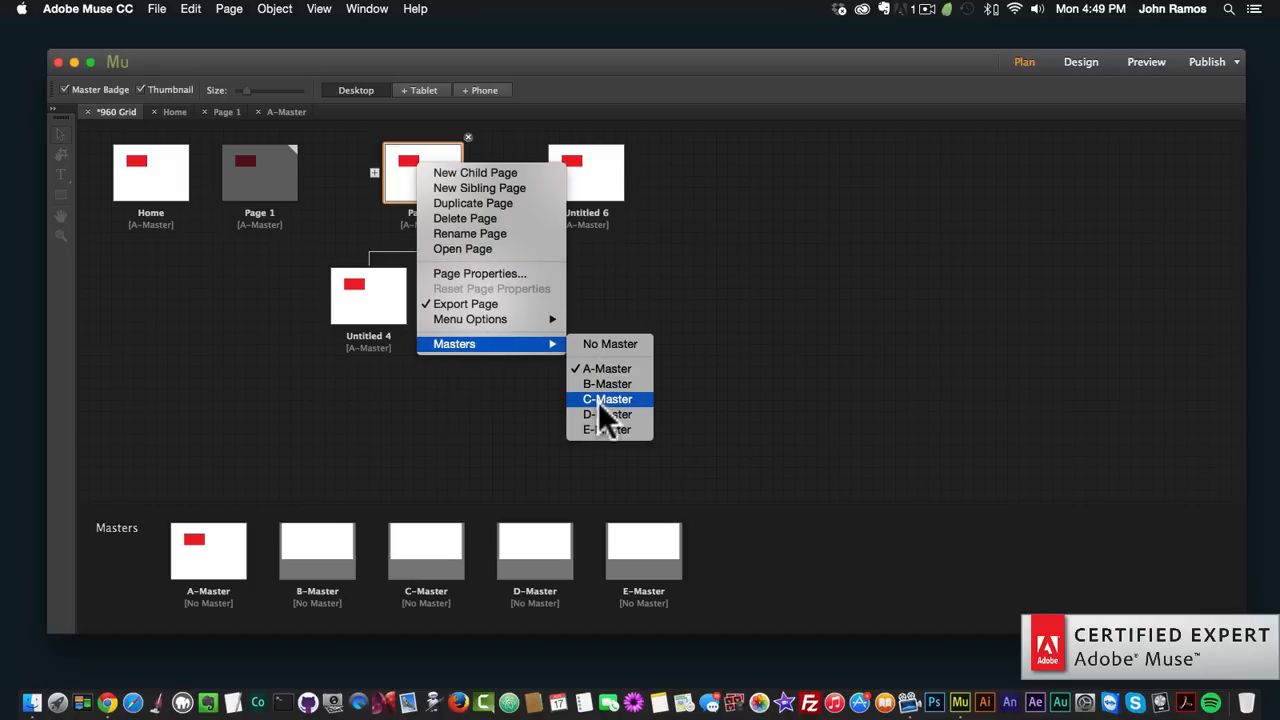
click(608, 398)
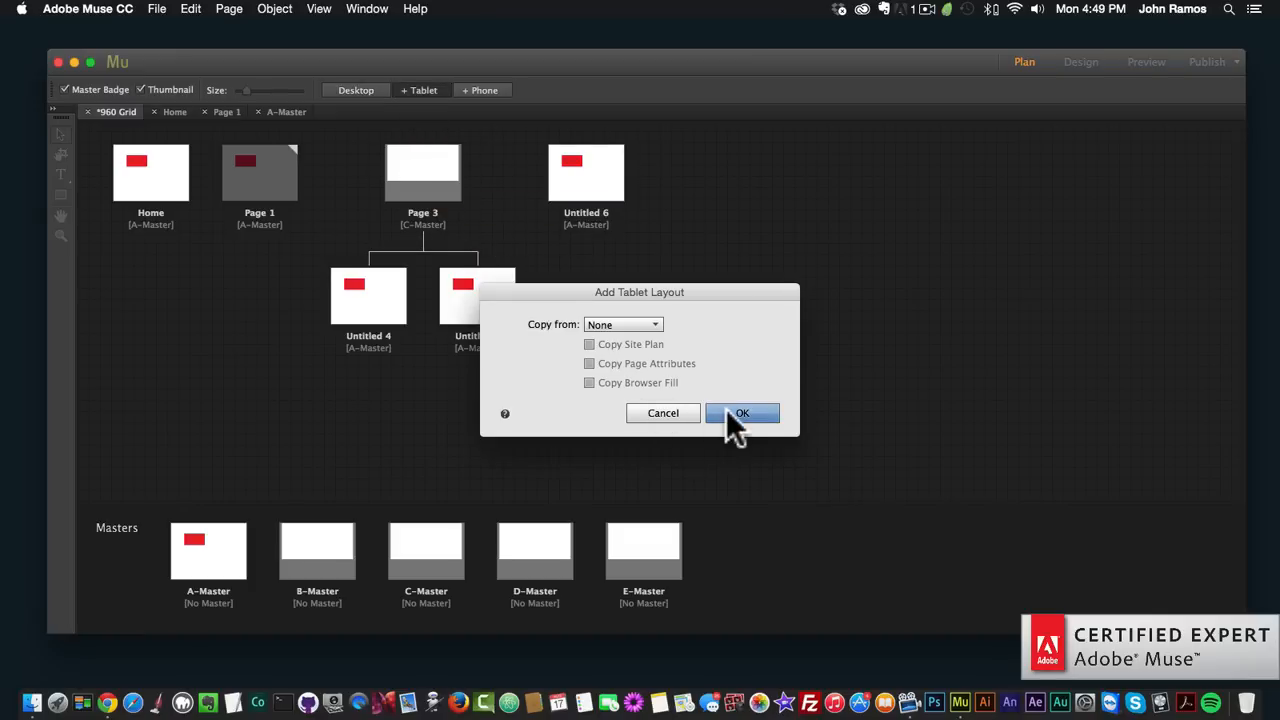
Confirm the Add Tablet Layout dialog with Copy from set to None.
click(742, 412)
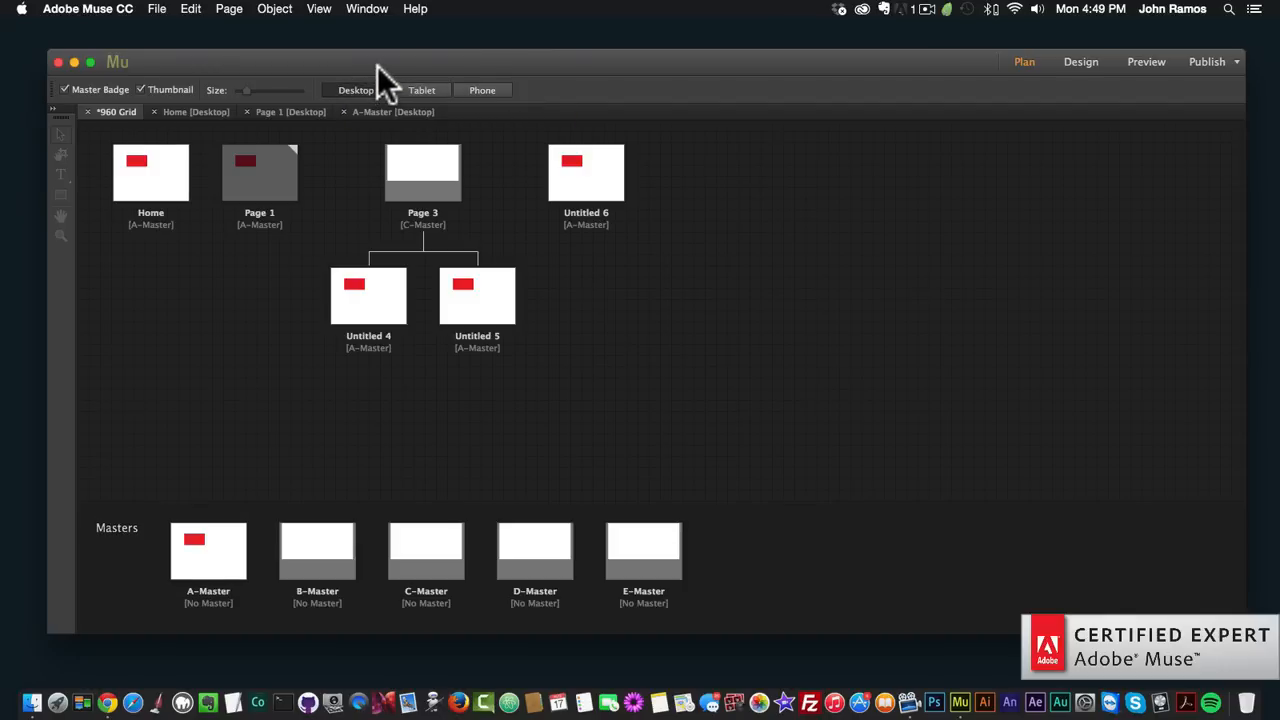
mouse_move(464, 76)
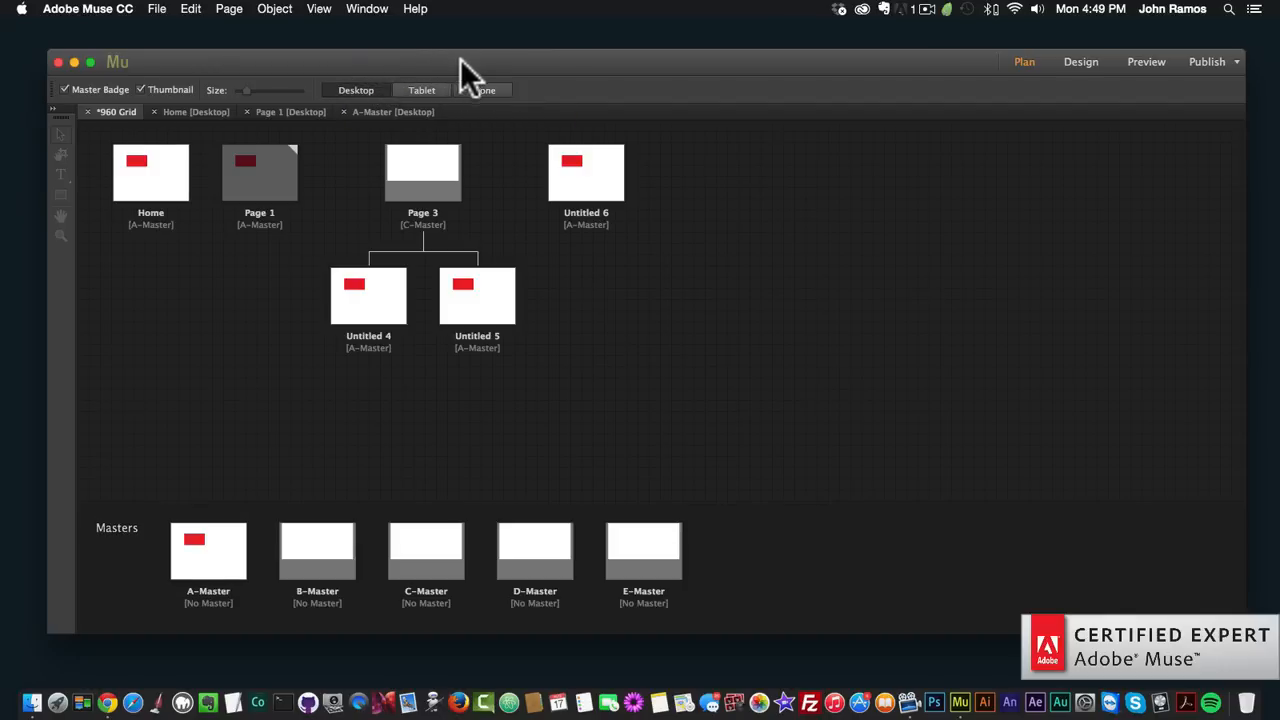